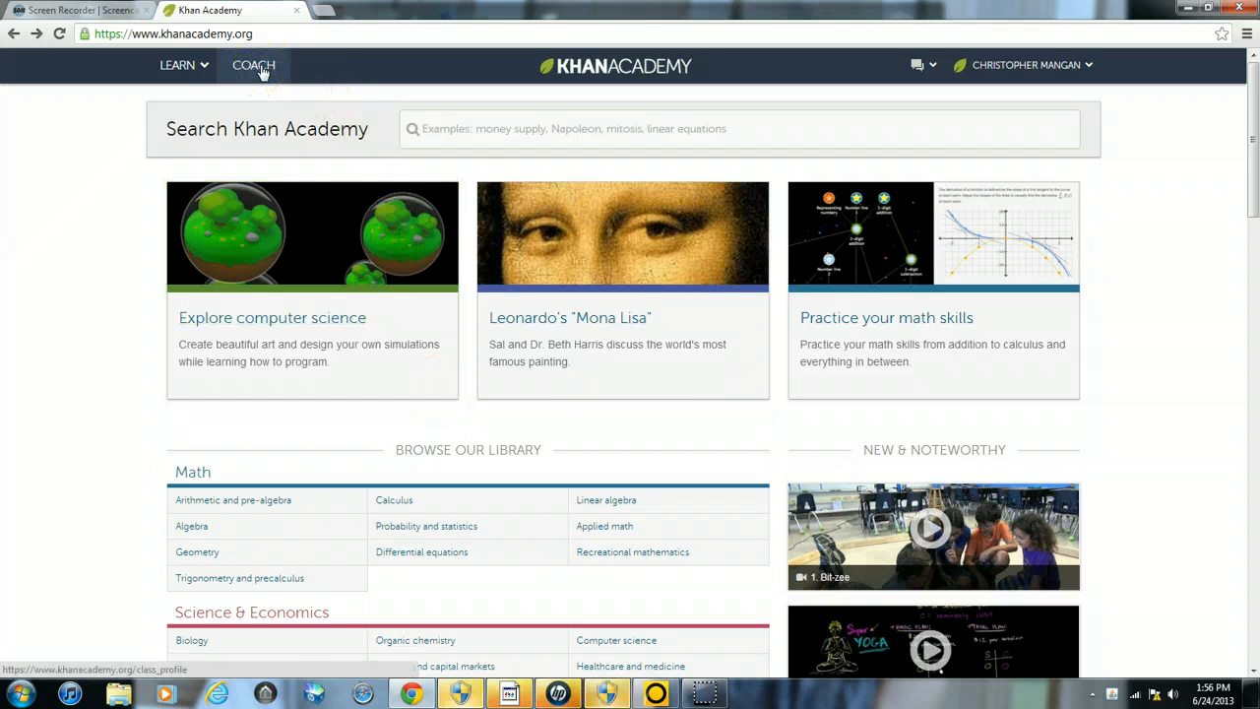
Go to the Coach area and load the Class Stats progress-by-exercise report
click(252, 65)
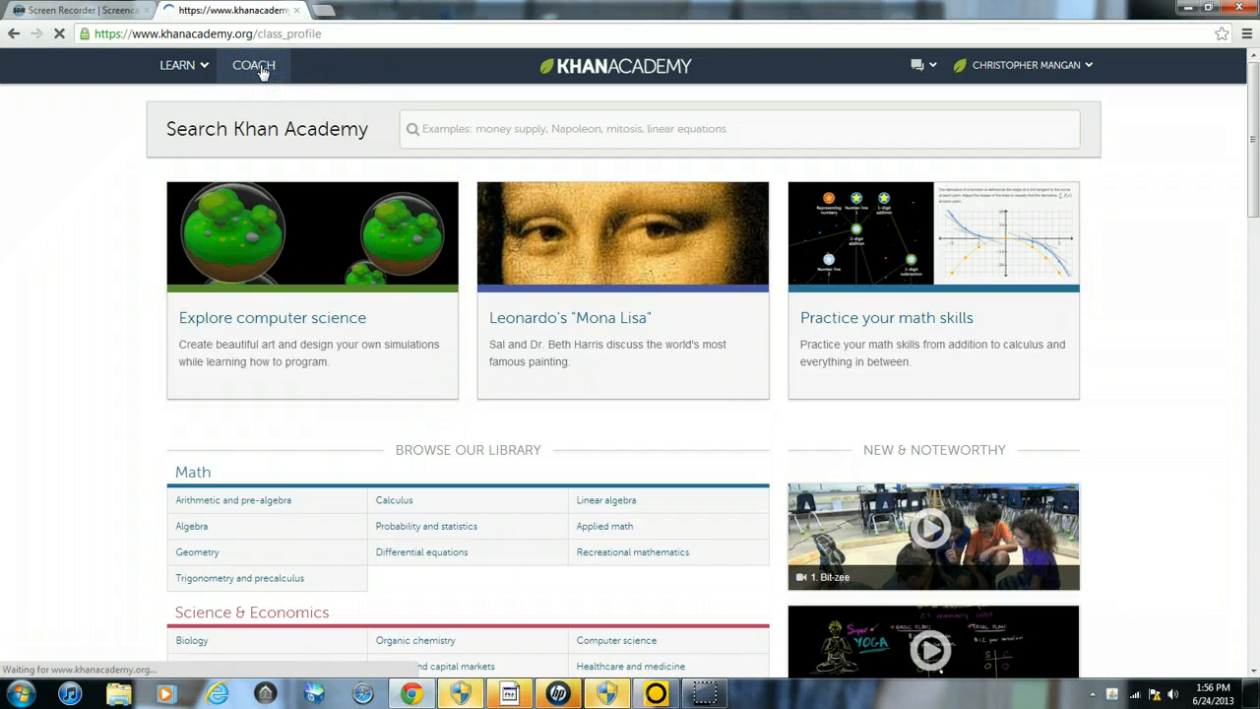
click(252, 65)
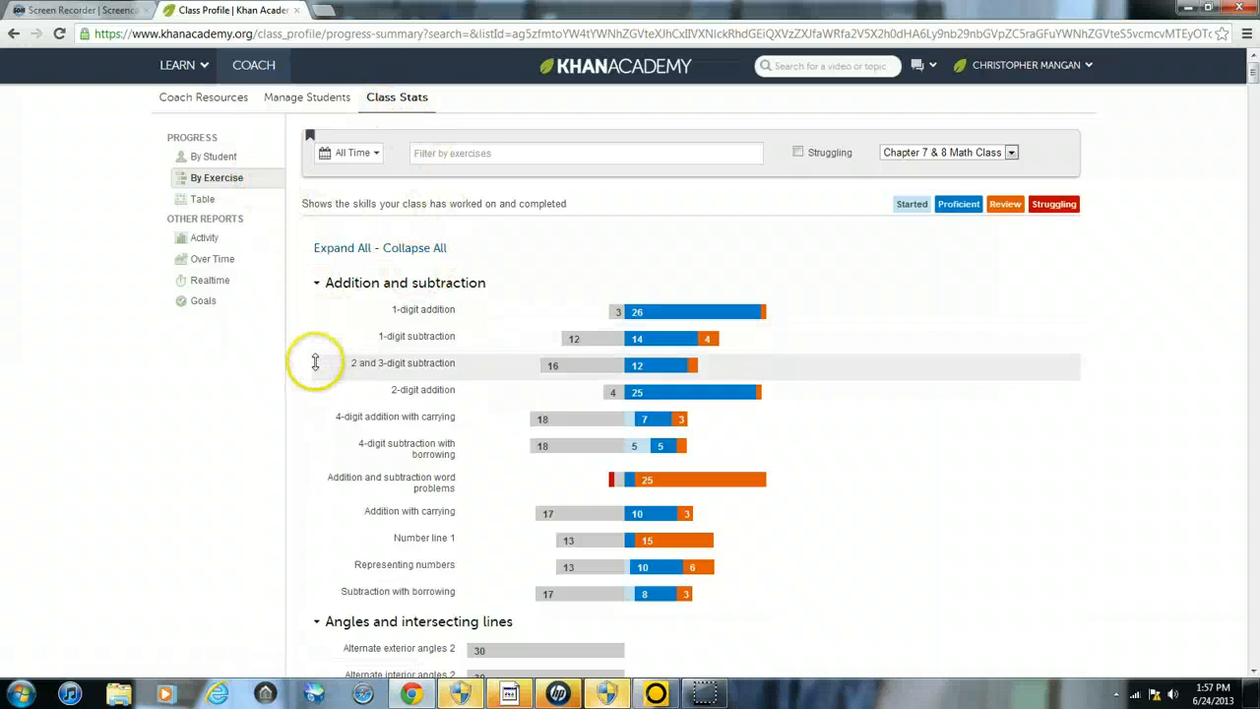
mouse_move(280, 384)
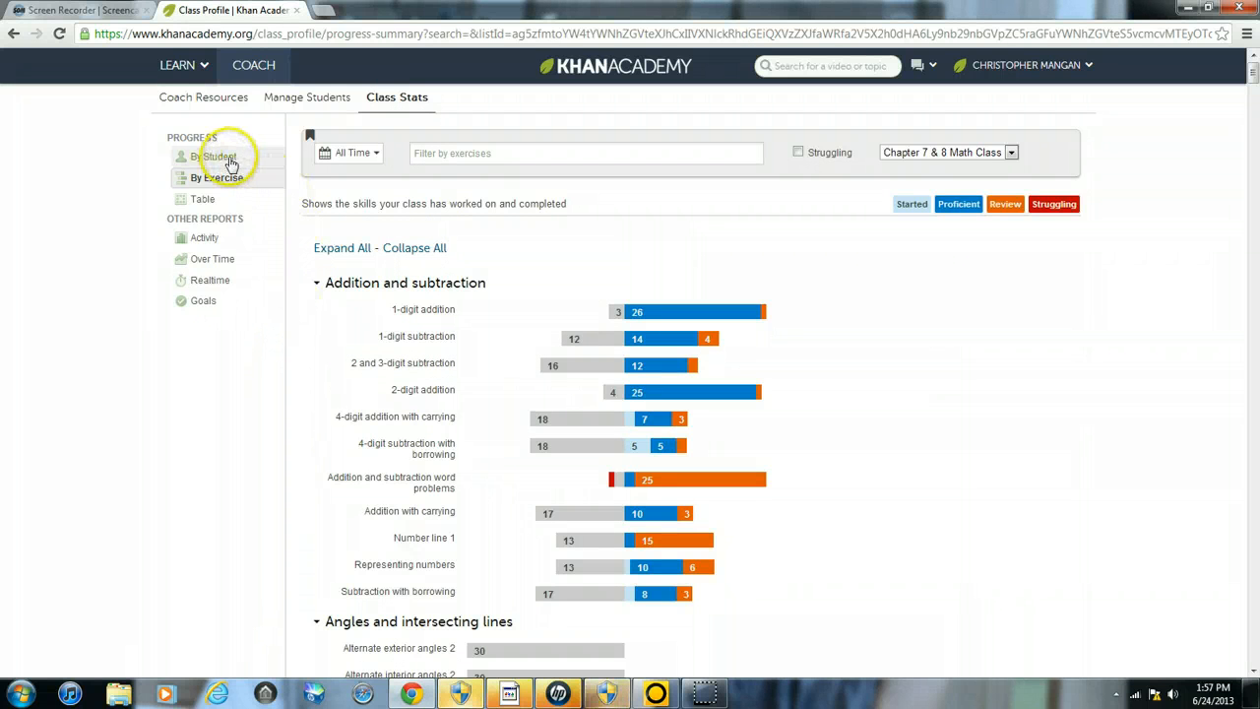
Switch the Class Stats progress report to the By Student view
click(217, 156)
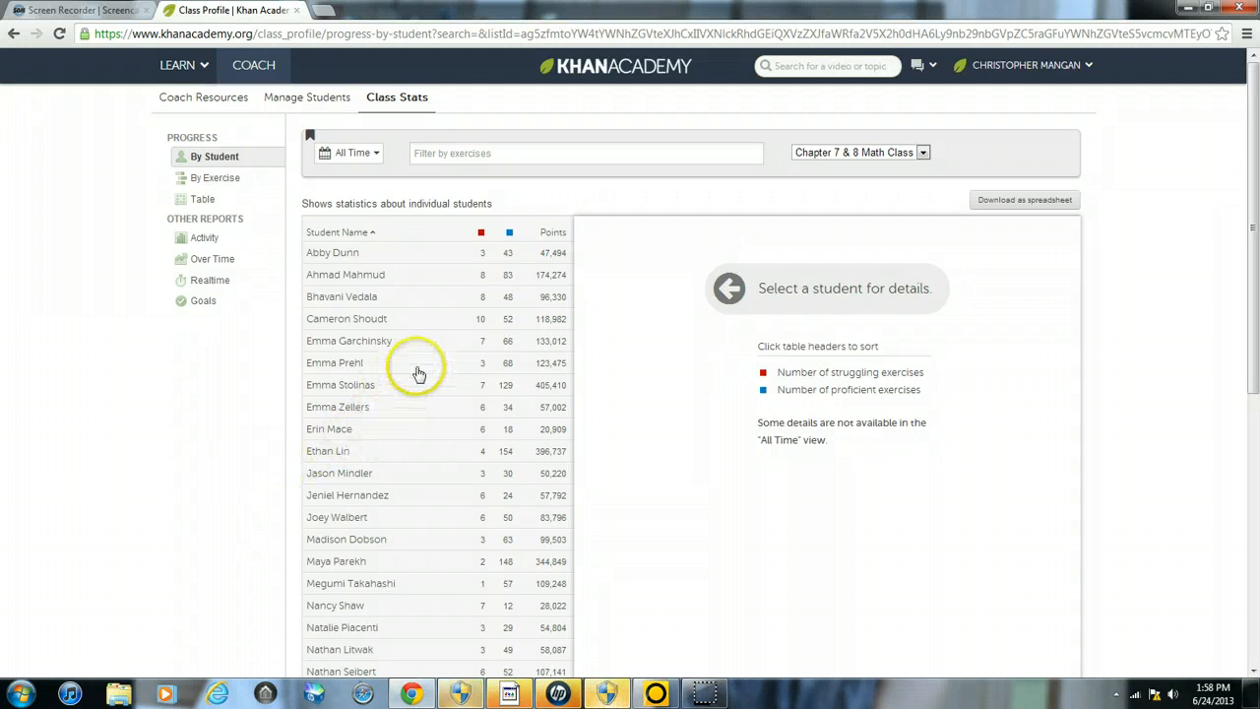
mouse_move(685, 315)
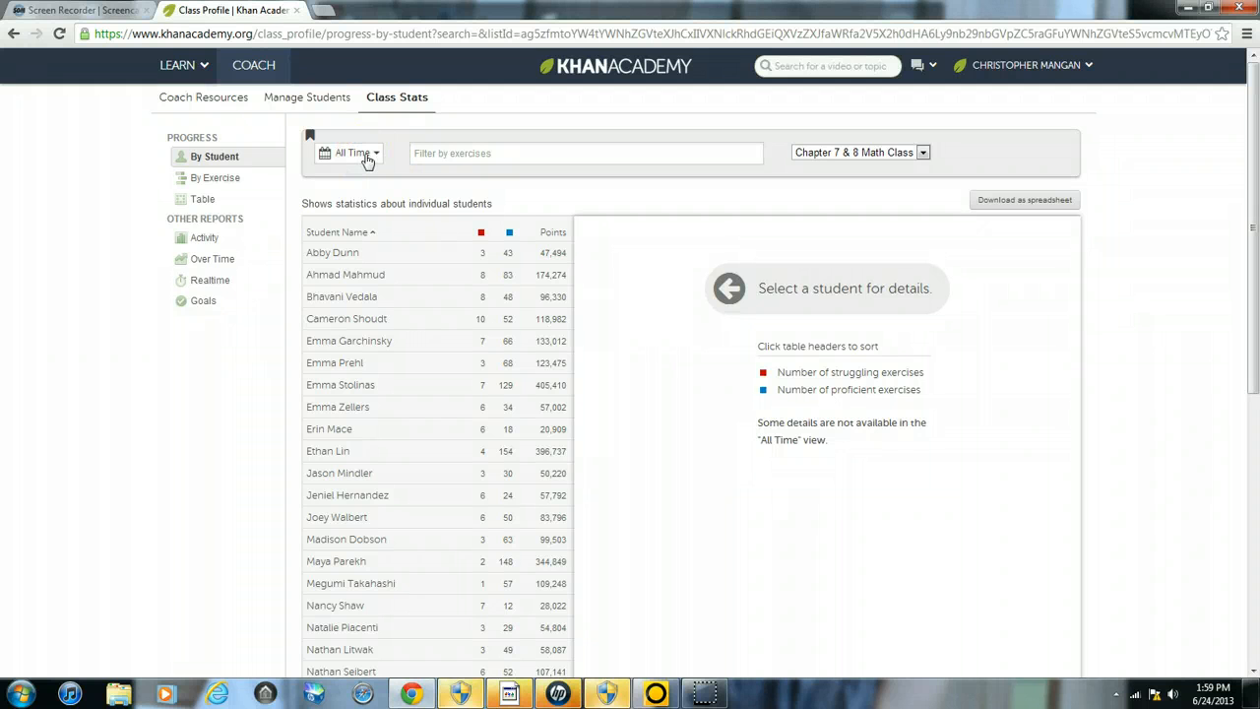
mouse_move(601, 327)
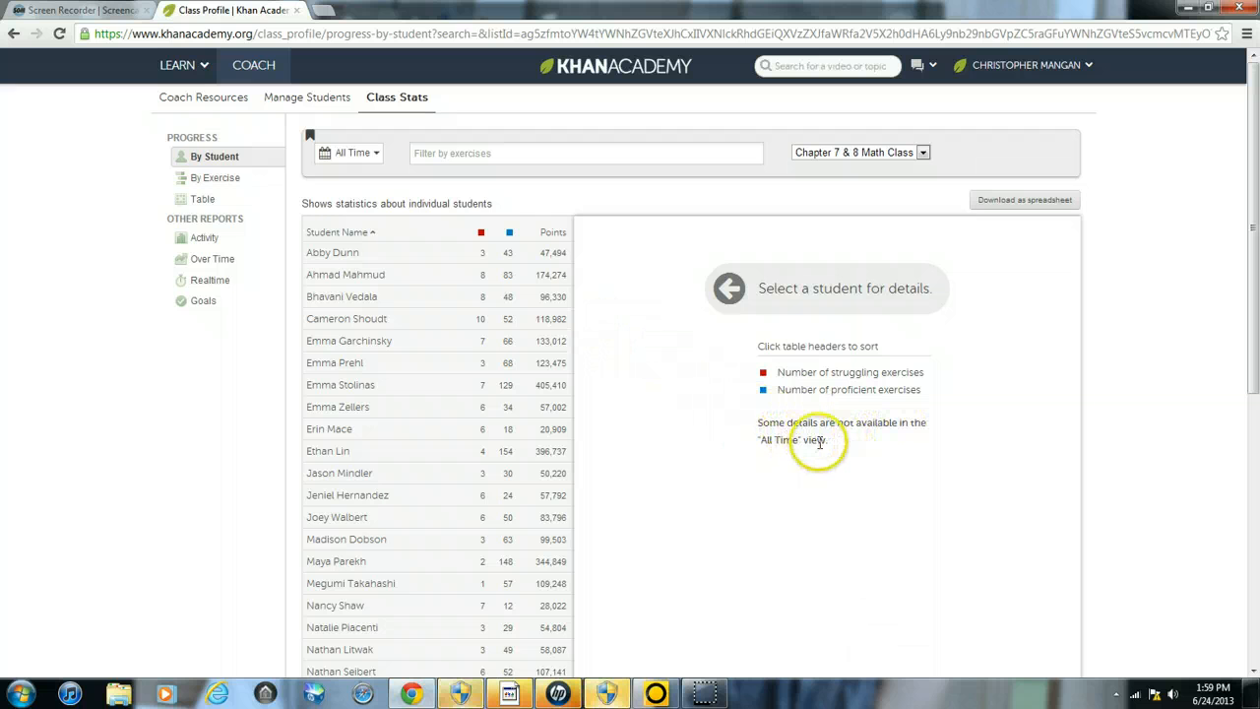
mouse_move(650, 352)
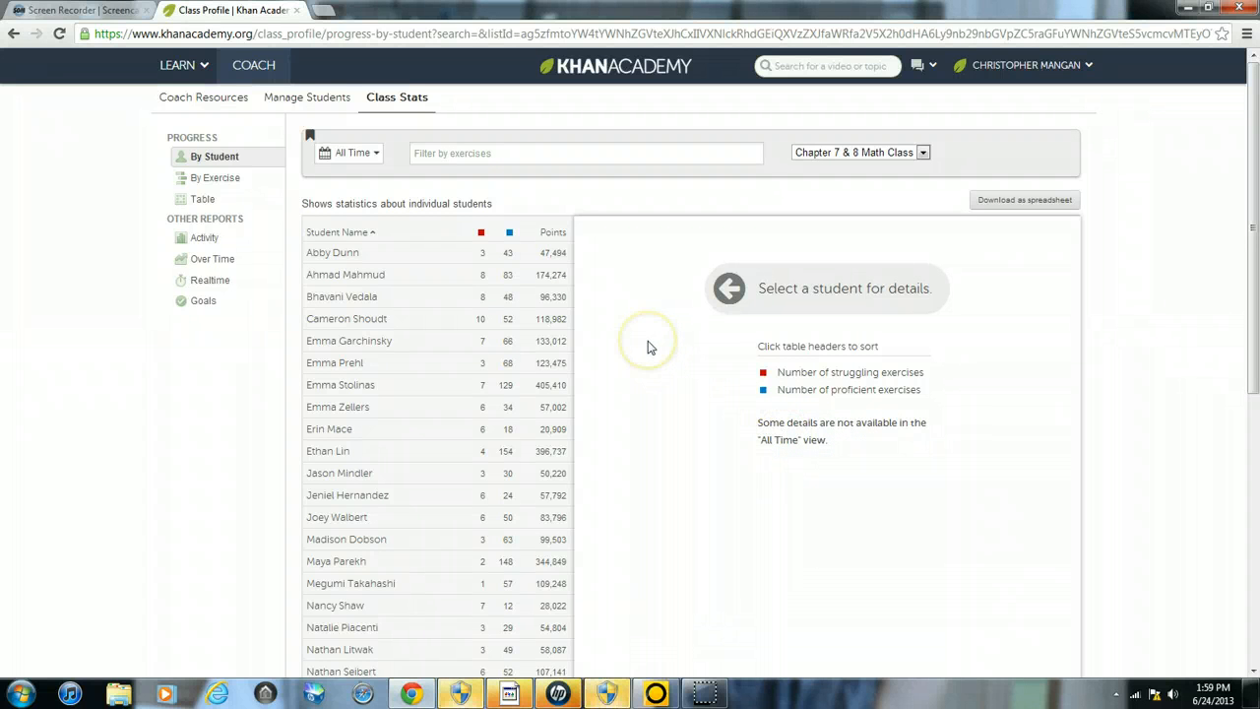
mouse_move(398, 185)
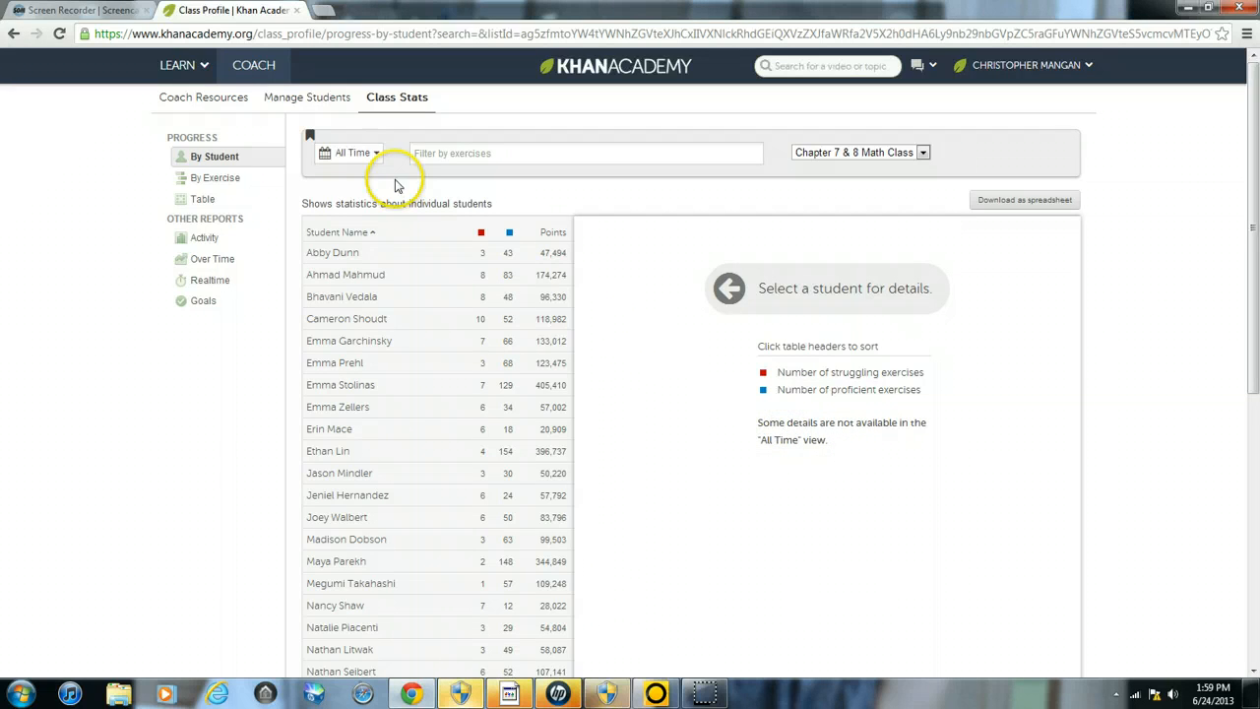
Set a custom reporting range from February 1, 2013 to March 1, 2013
click(352, 154)
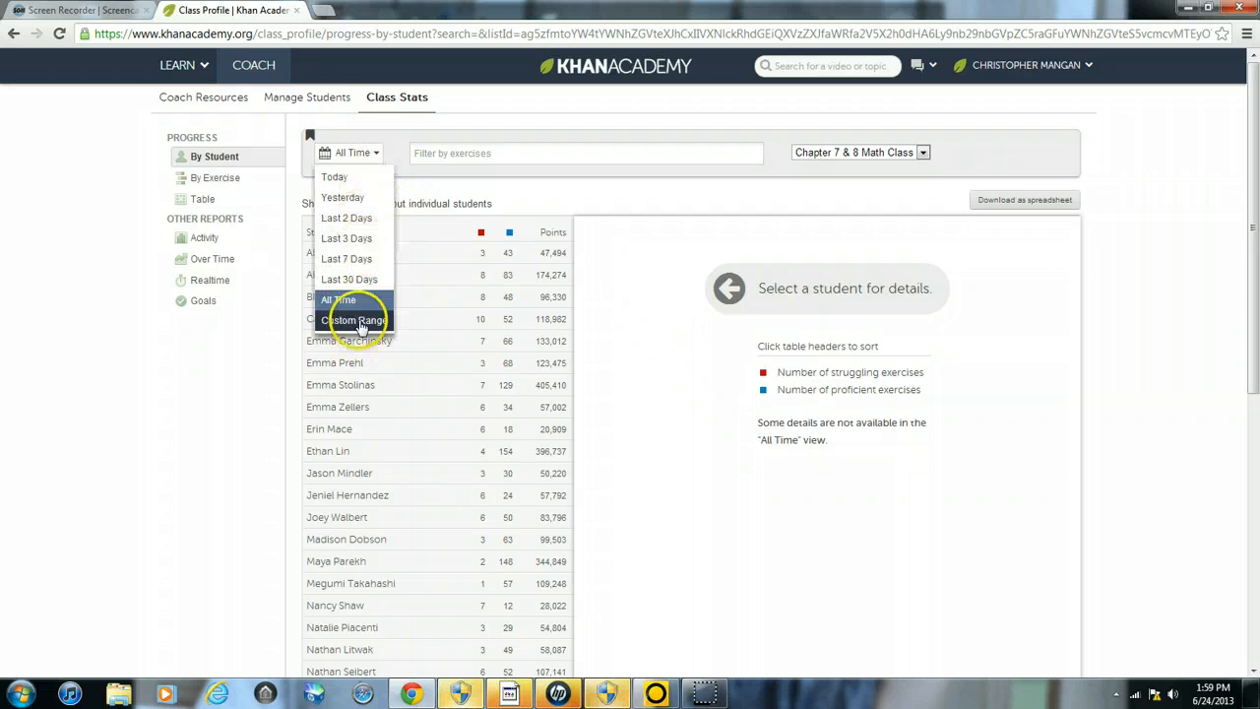
click(354, 319)
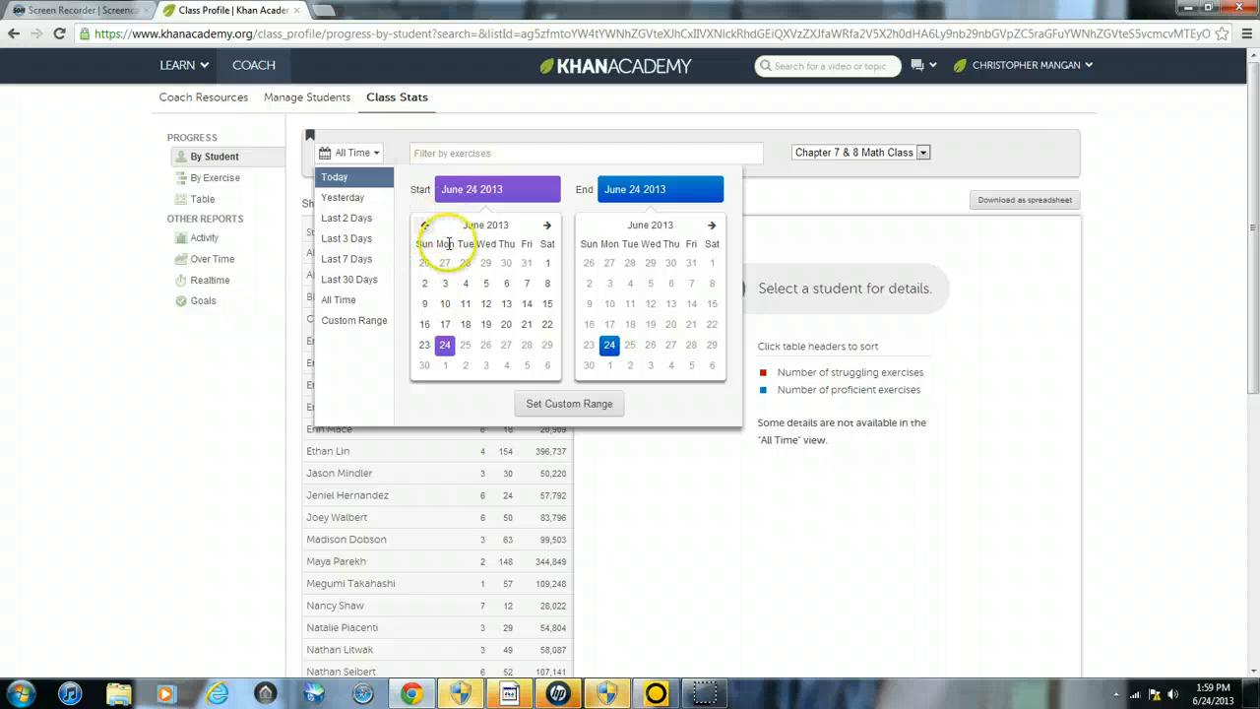
click(425, 225)
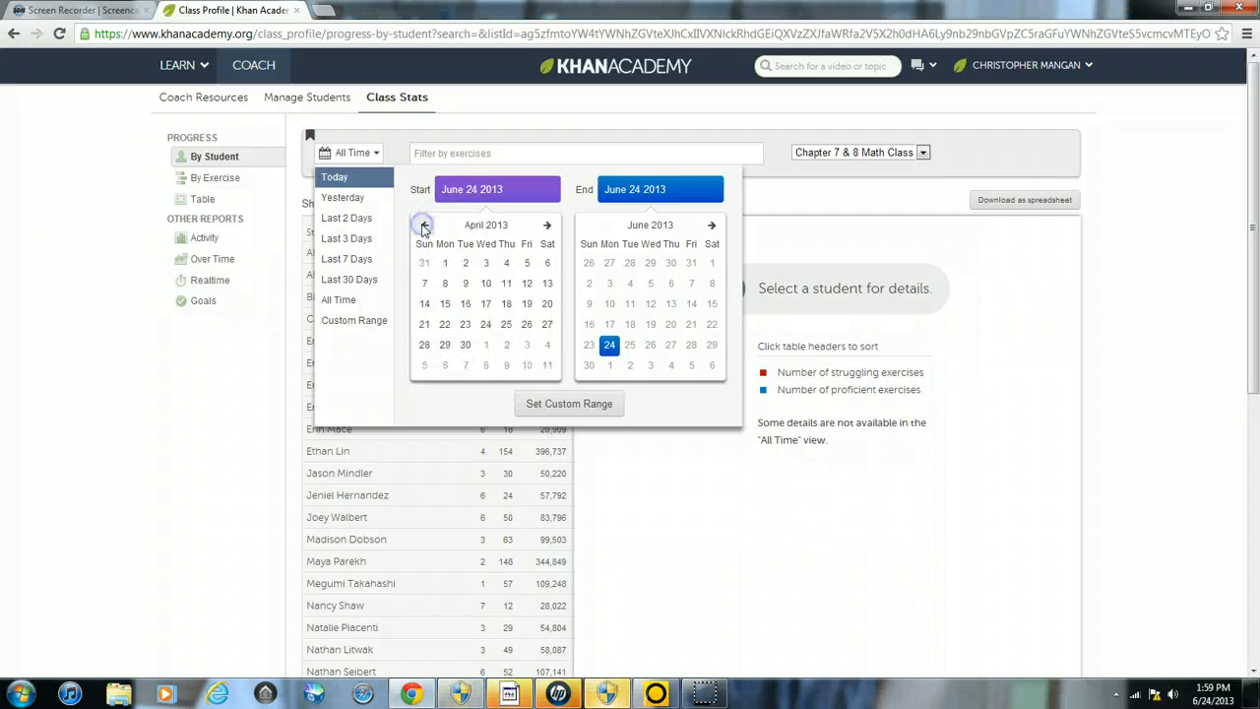
click(423, 224)
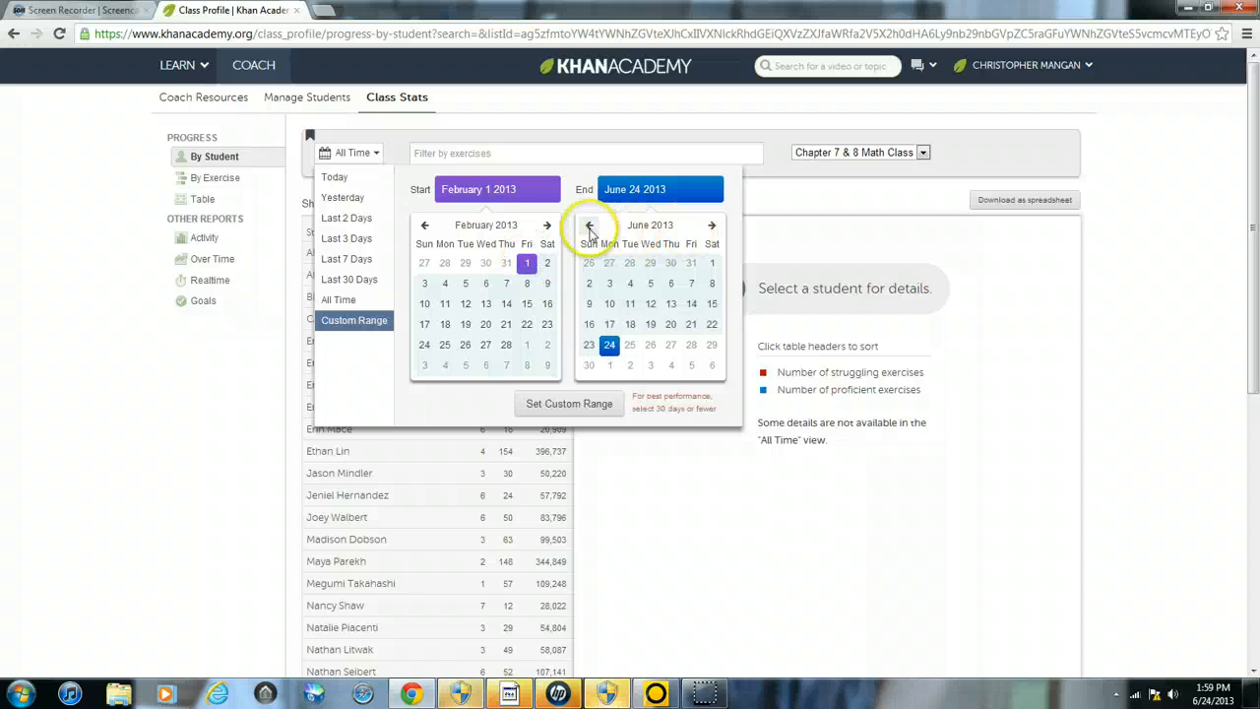
click(589, 225)
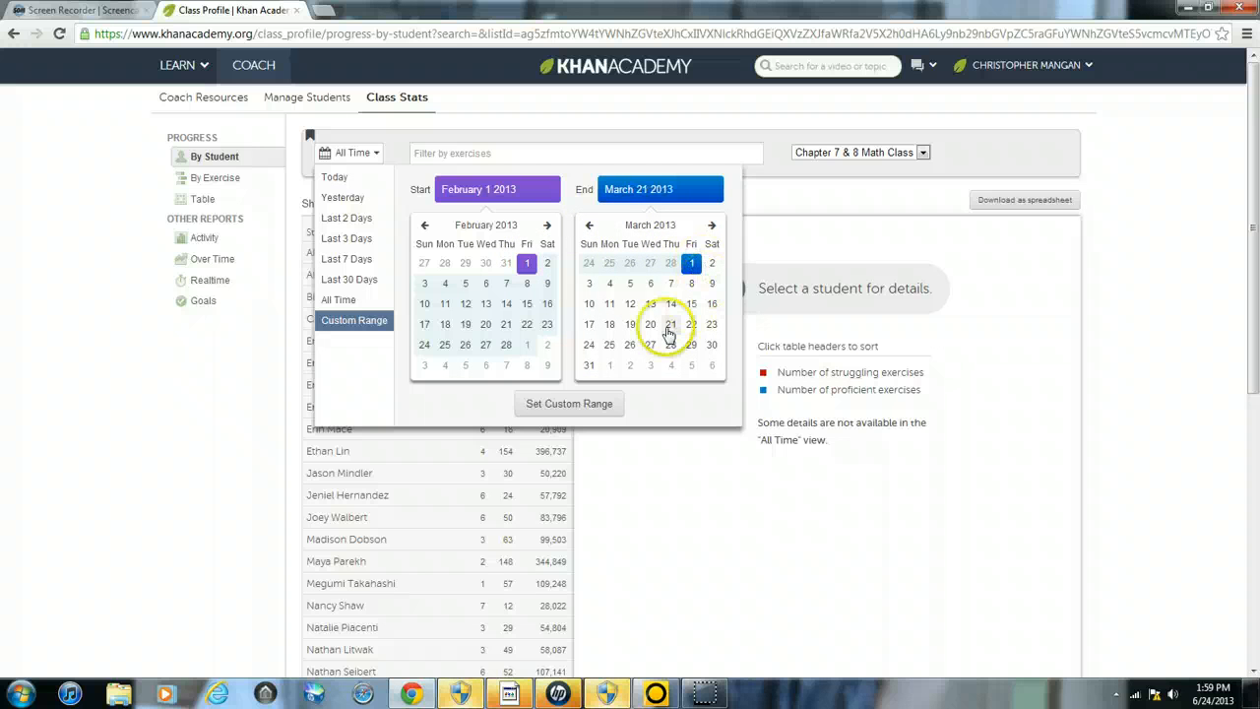
click(569, 404)
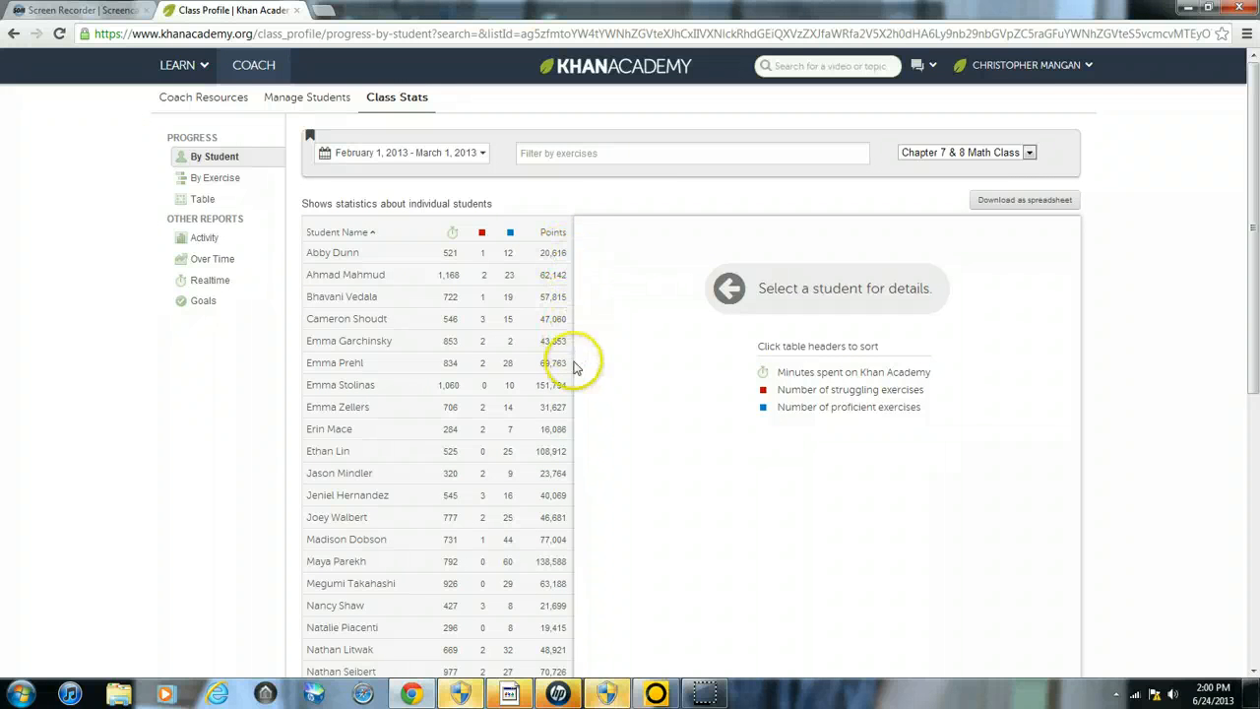
mouse_move(618, 350)
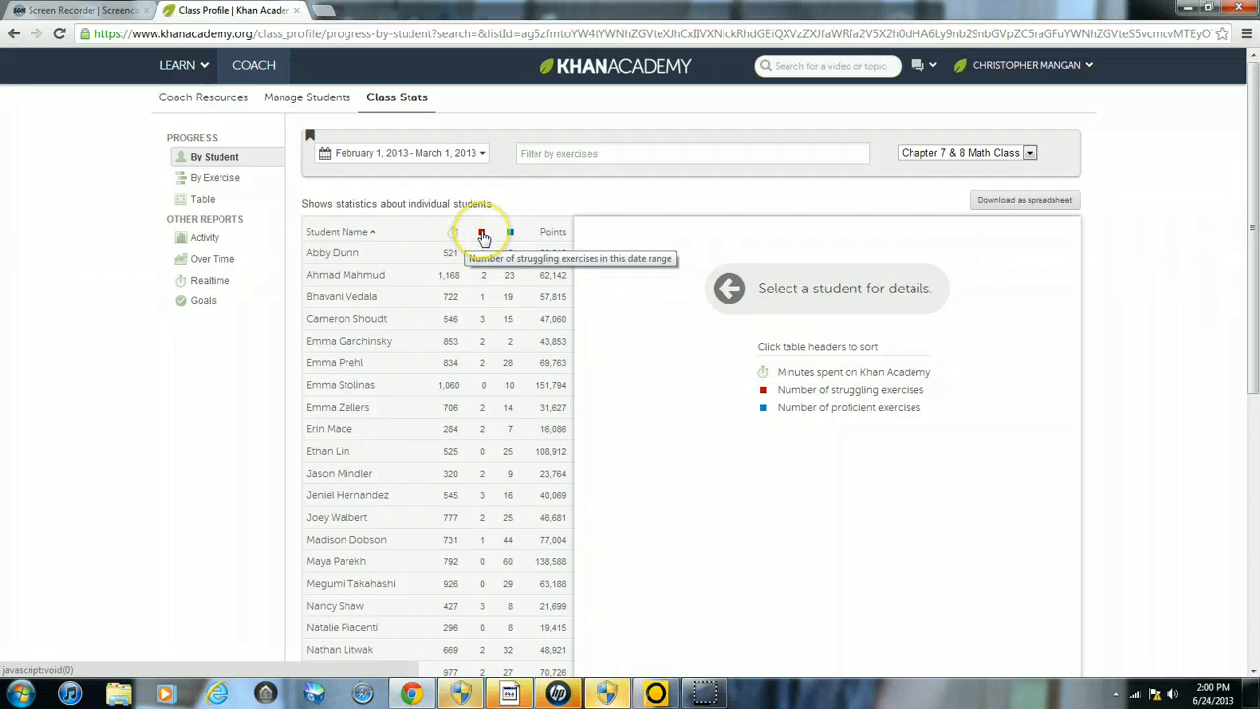
mouse_move(510, 236)
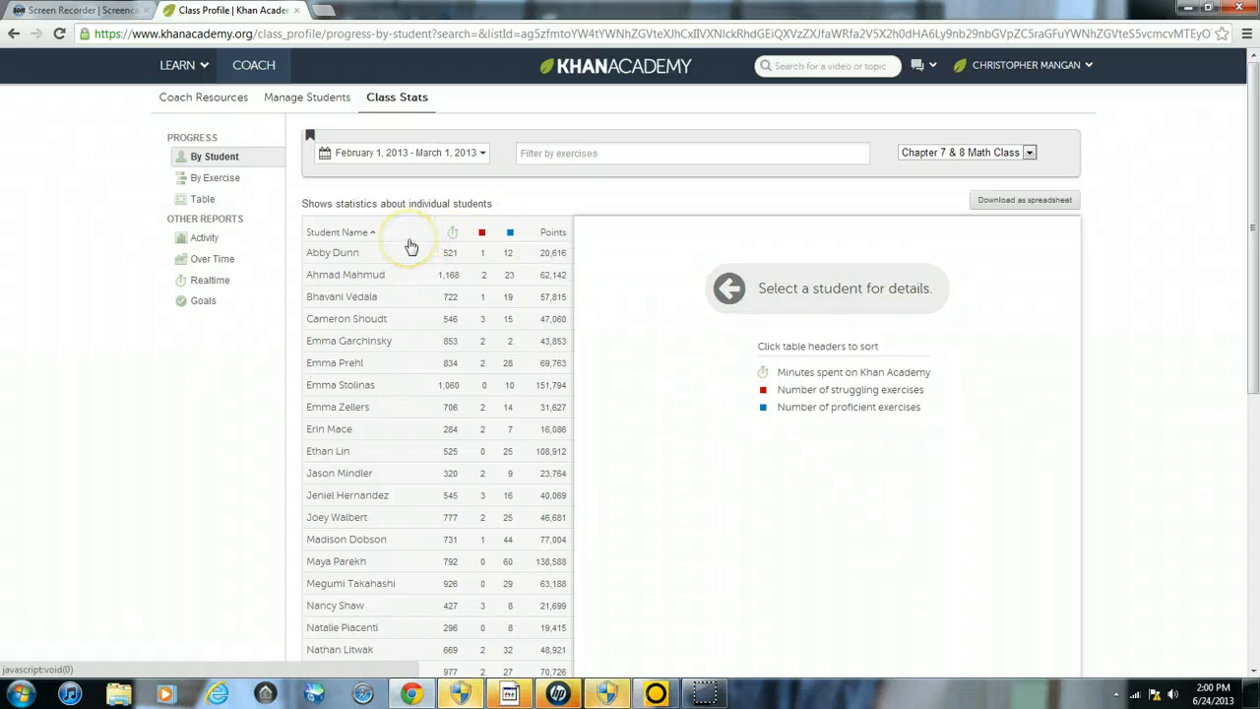
mouse_move(451, 236)
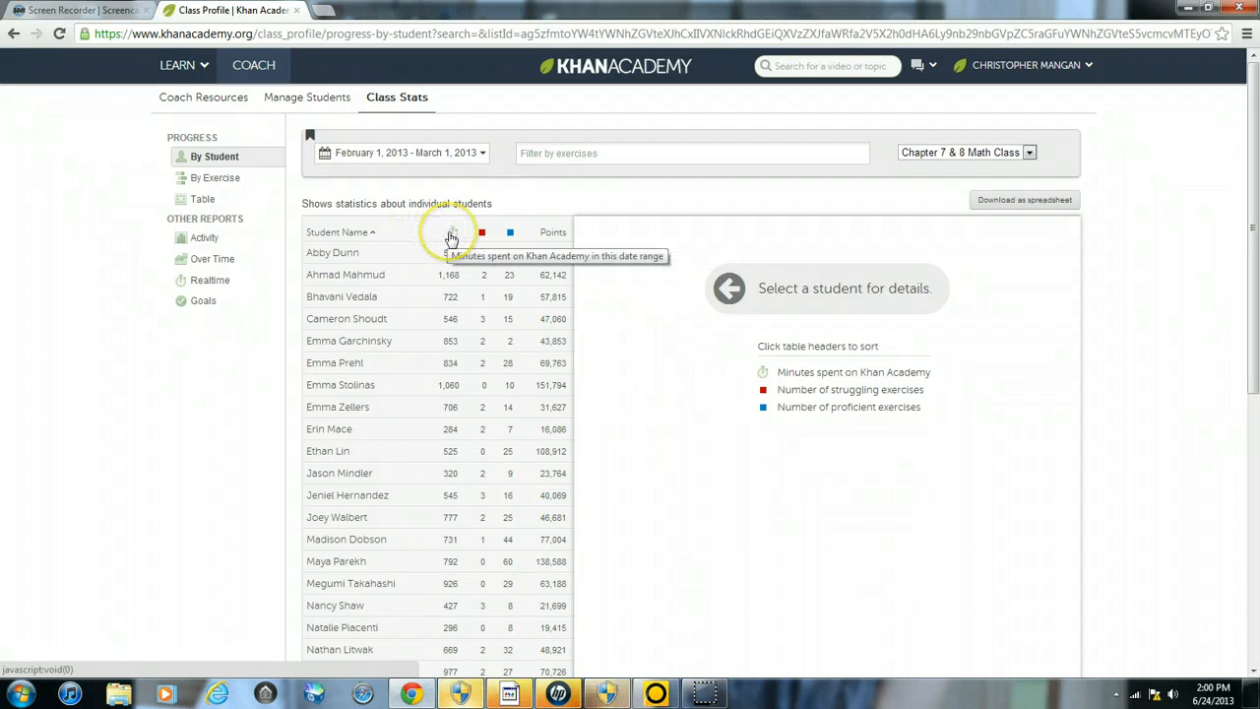
Sort the student table by minutes spent, highest first
click(449, 233)
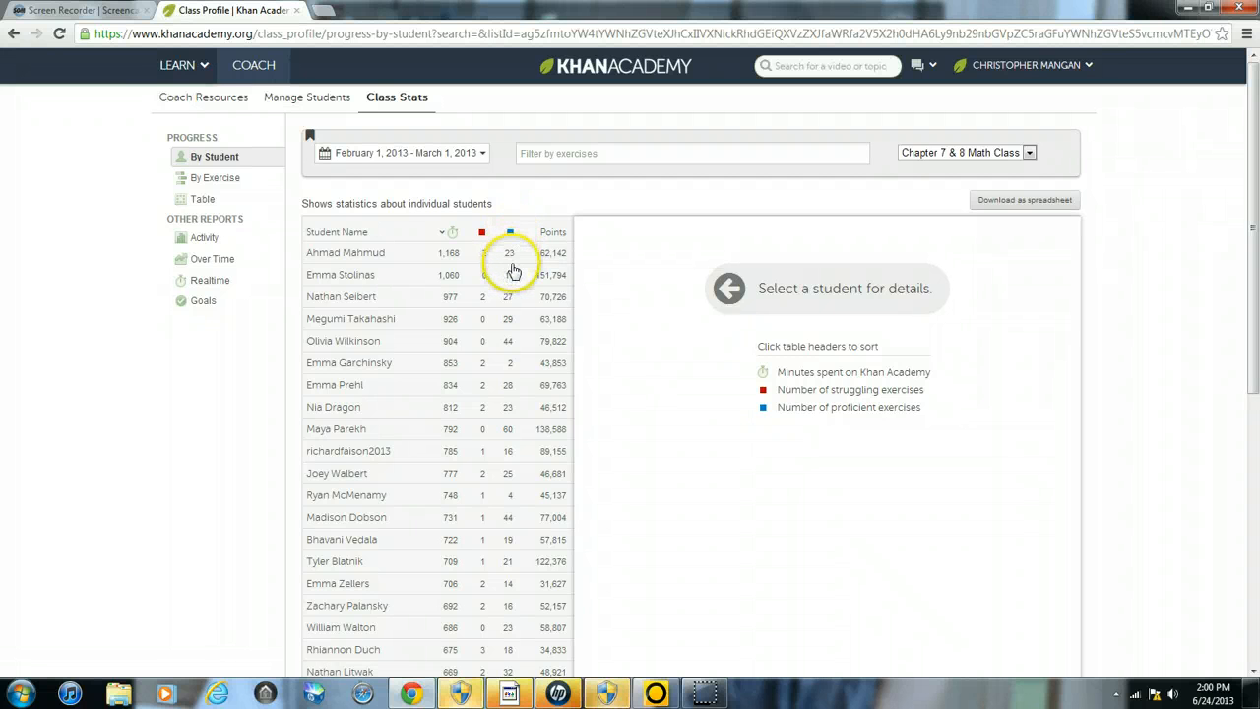
Scroll through the minutes-ranked student list down to the bottom and back up
scroll(down, 3)
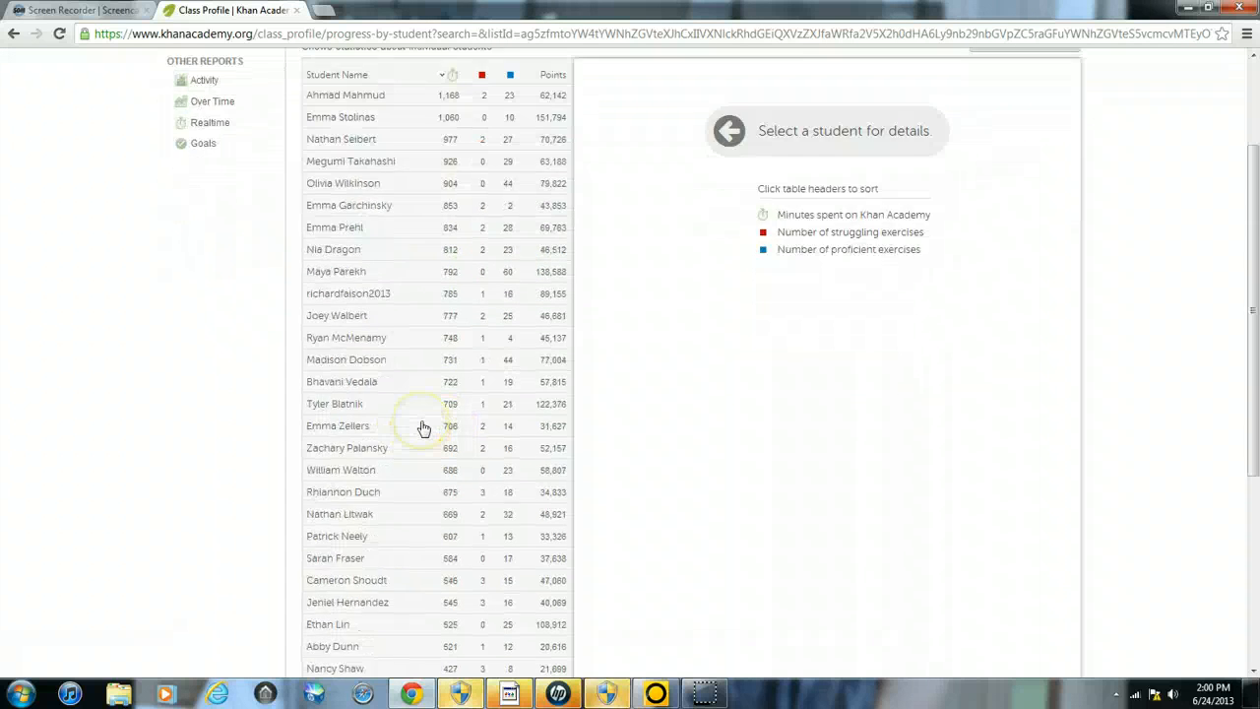
scroll(down, 3)
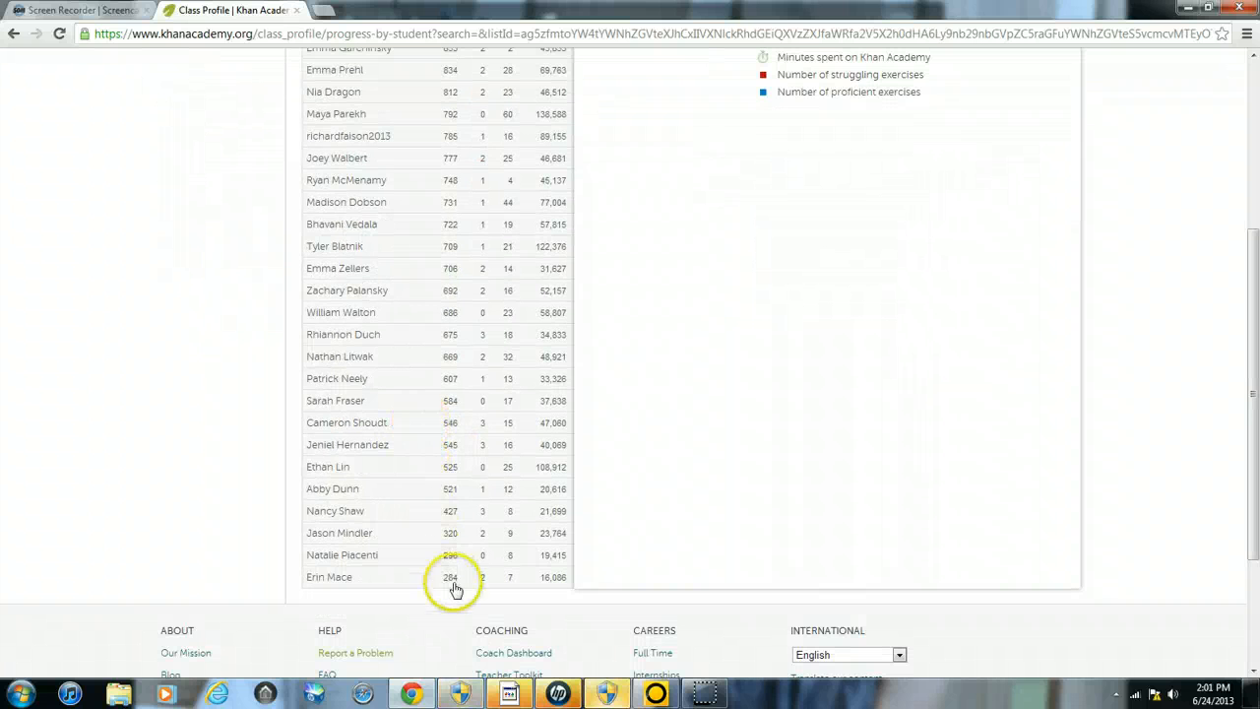
scroll(up, 3)
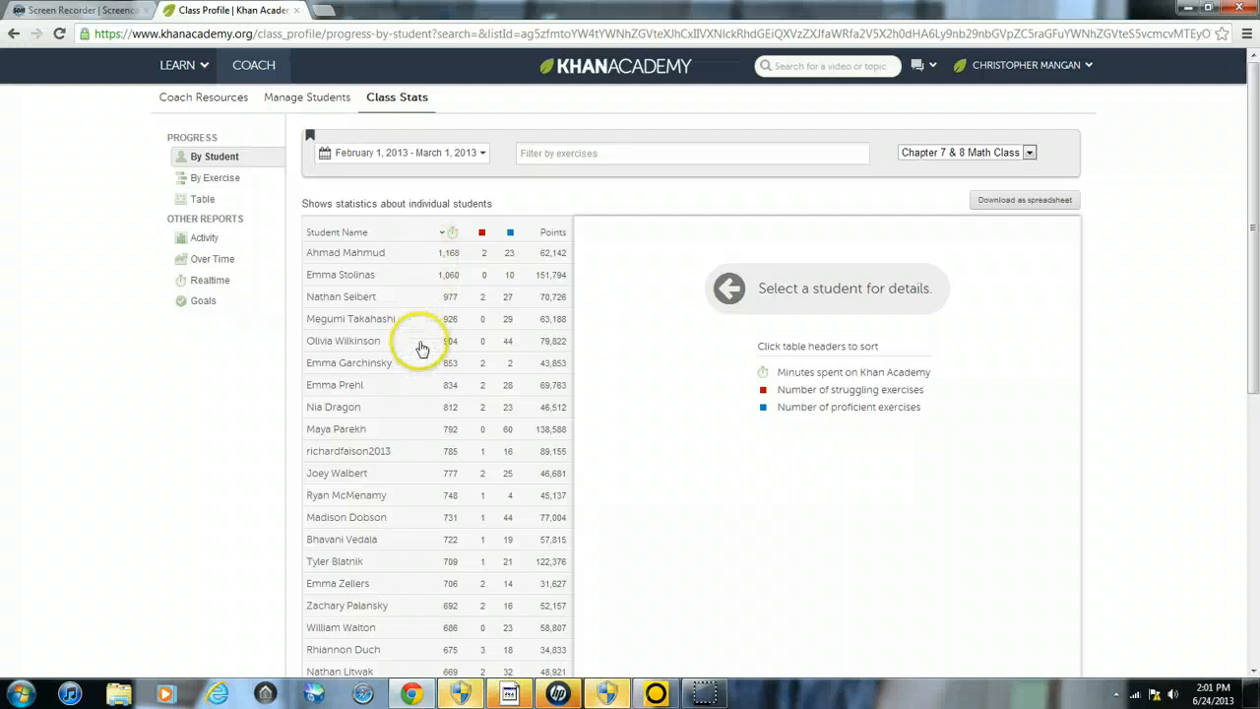
mouse_move(417, 343)
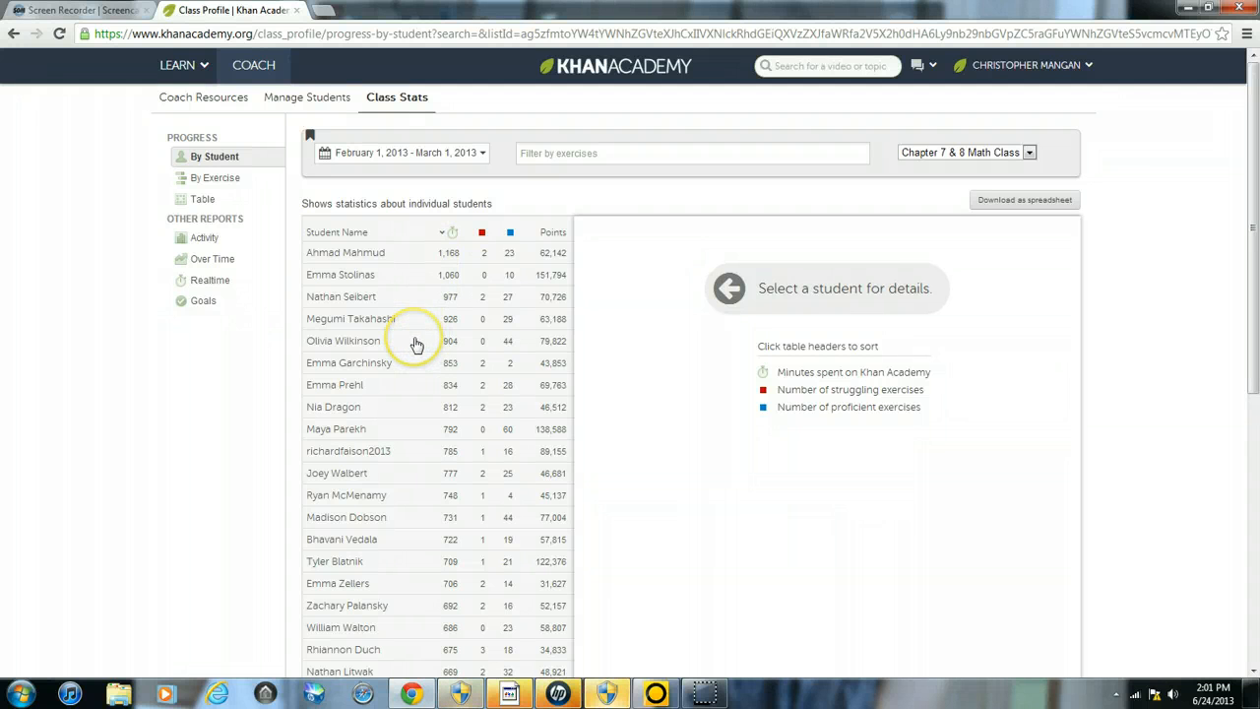
mouse_move(266, 505)
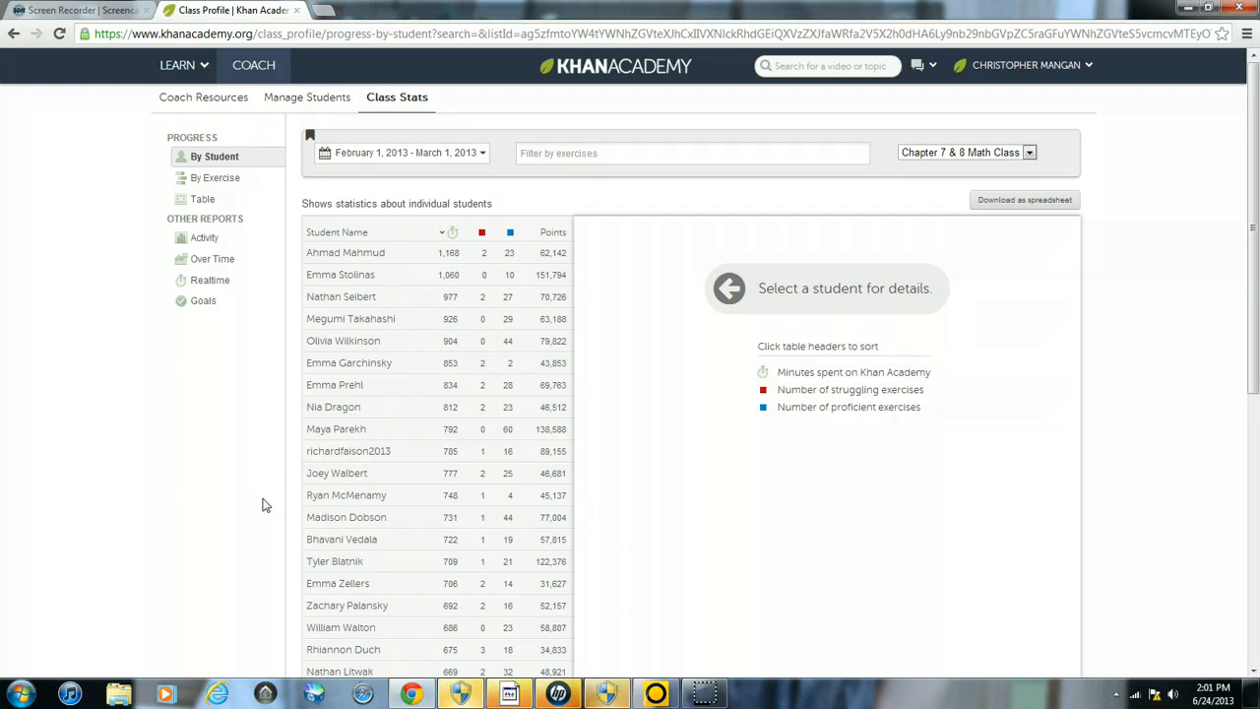
mouse_move(689, 276)
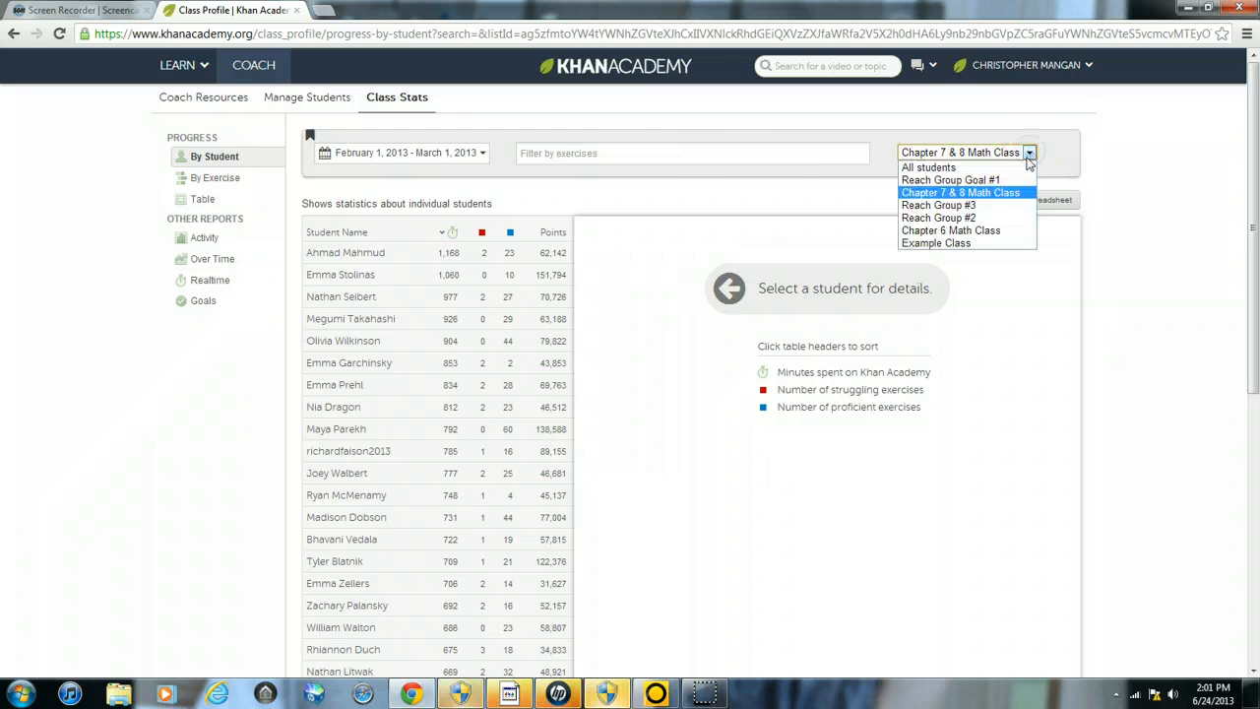
Switch the report to the Reach Group #2 class
click(937, 216)
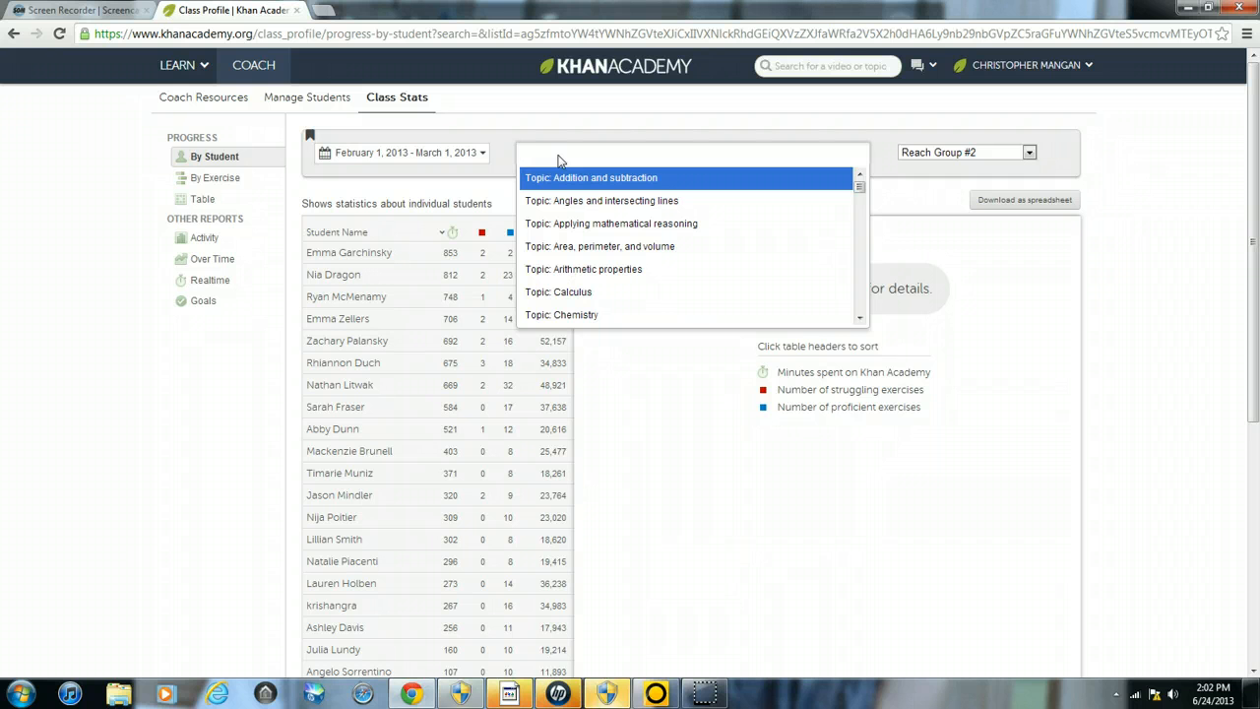
Filter the report to the Multi-digit multiplication exercise and reopen the topic list
text(Multi-digi)
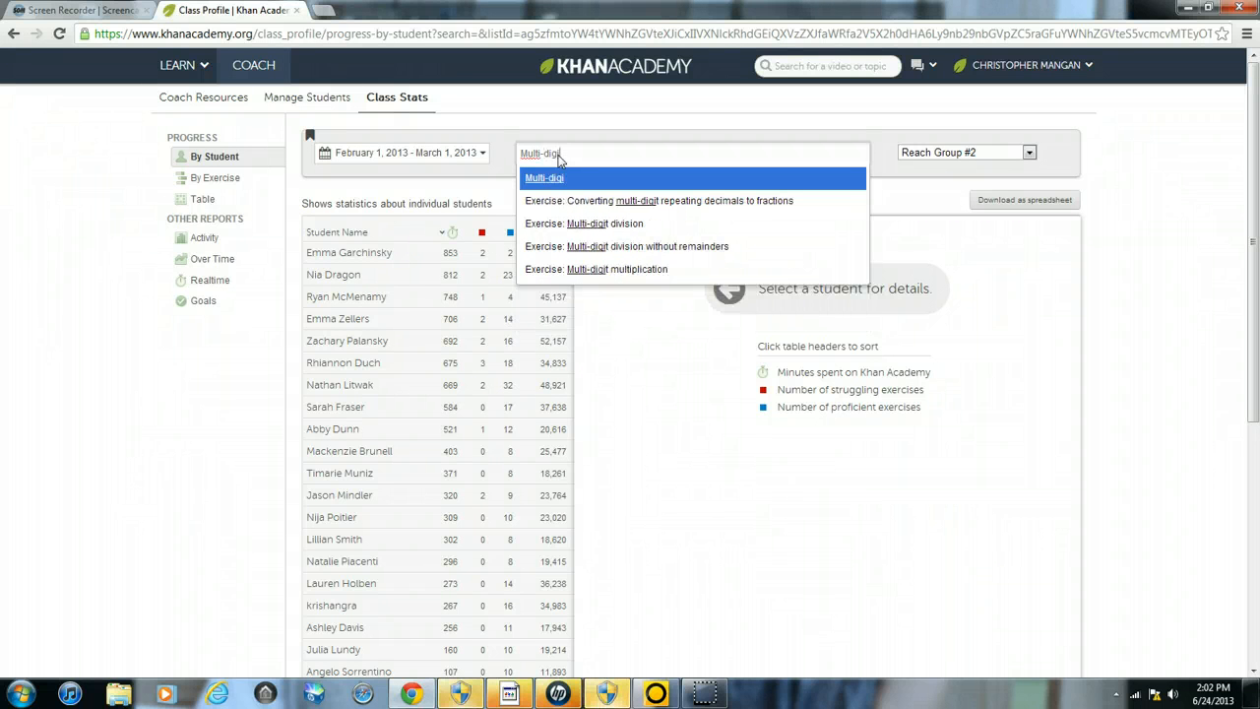
click(595, 267)
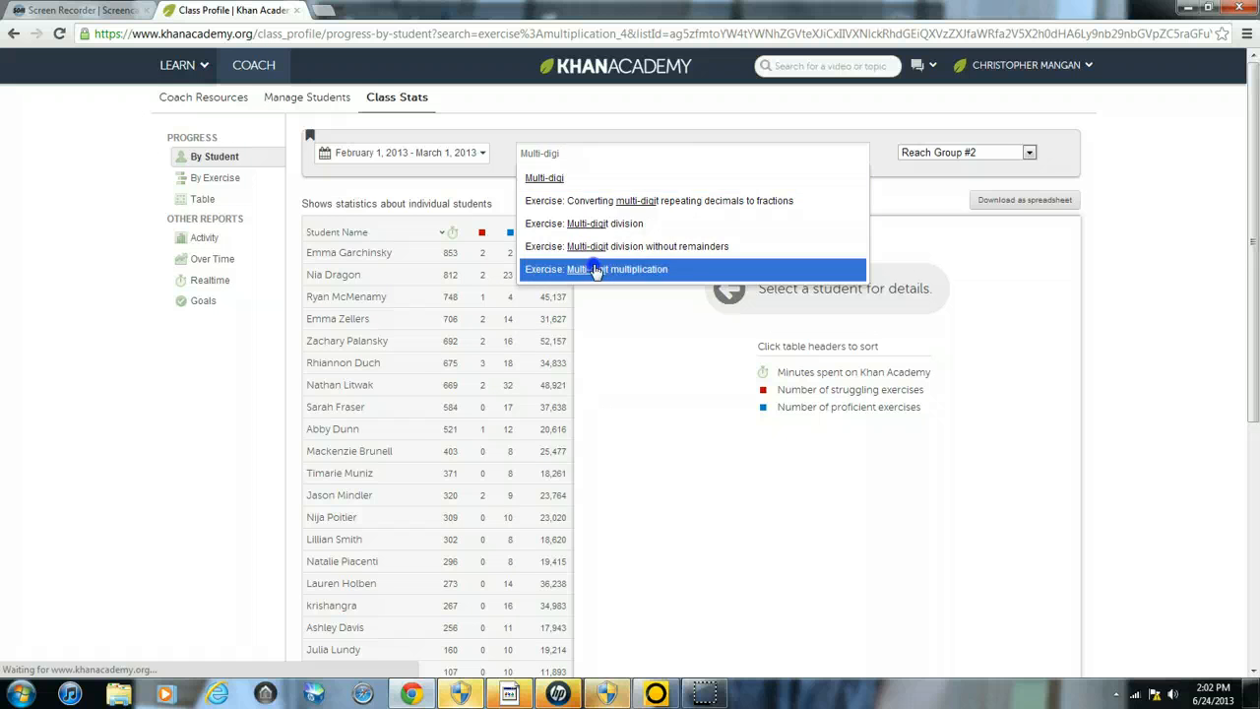
click(594, 268)
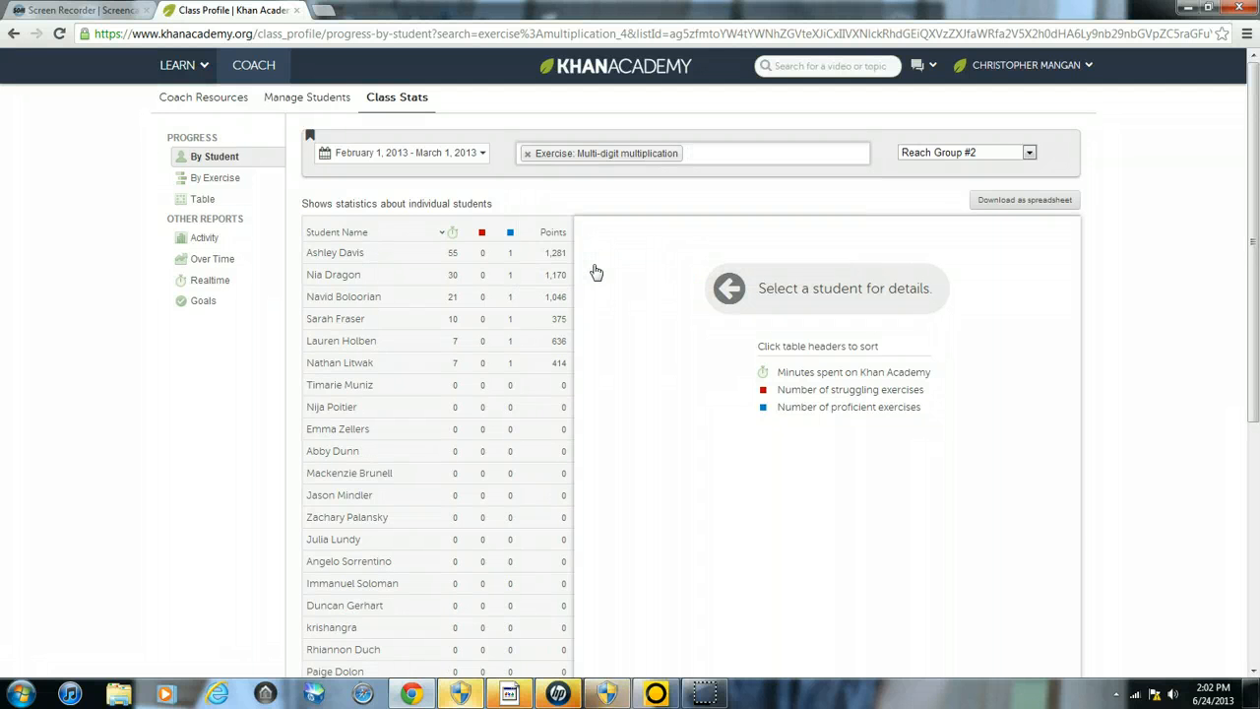
click(689, 153)
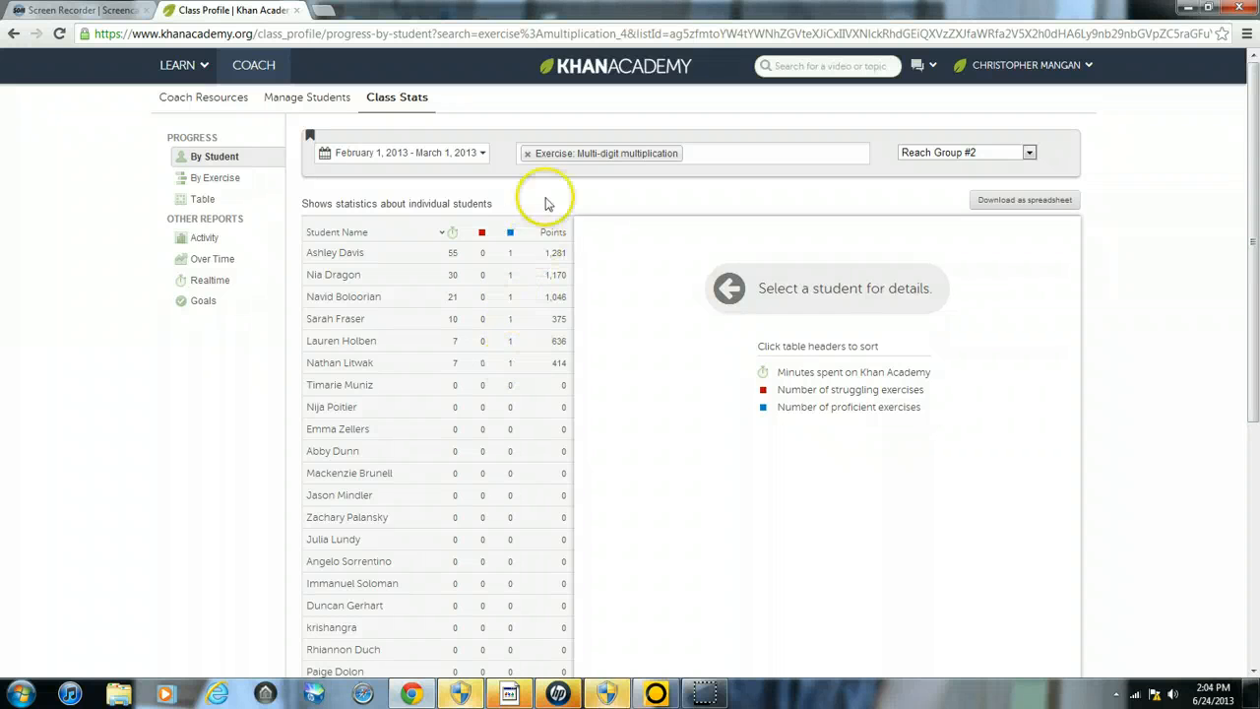
mouse_move(508, 367)
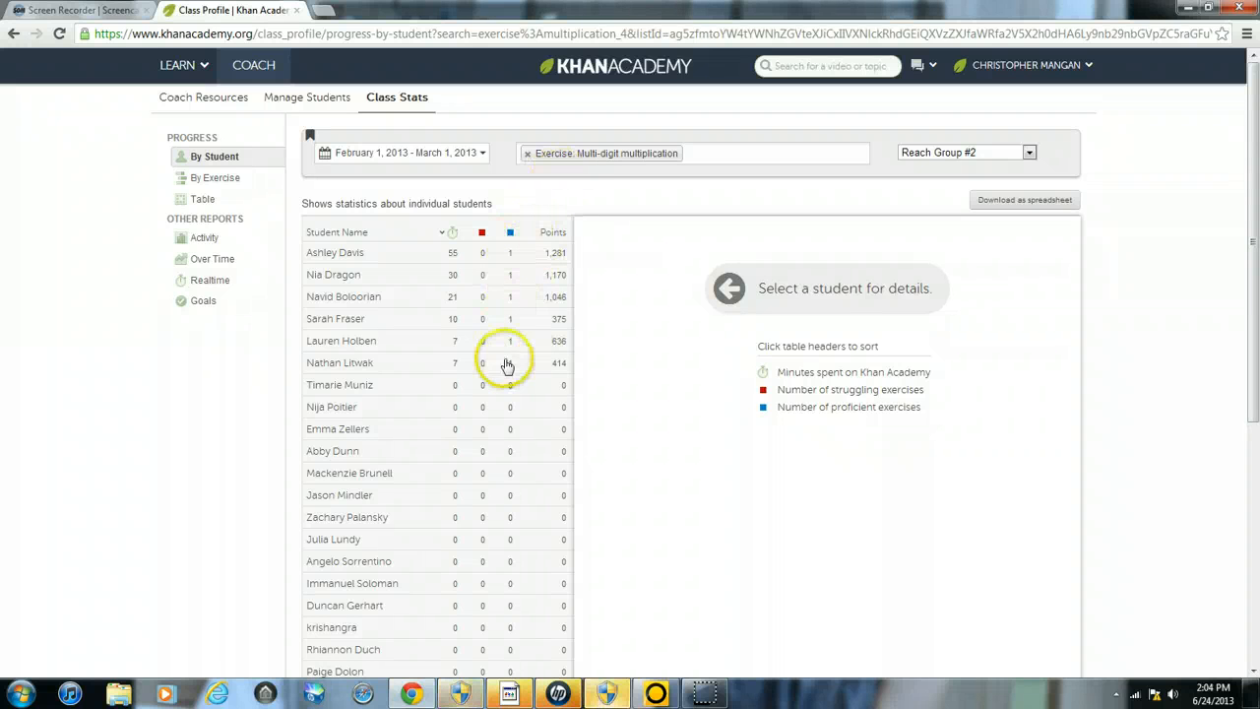
mouse_move(547, 362)
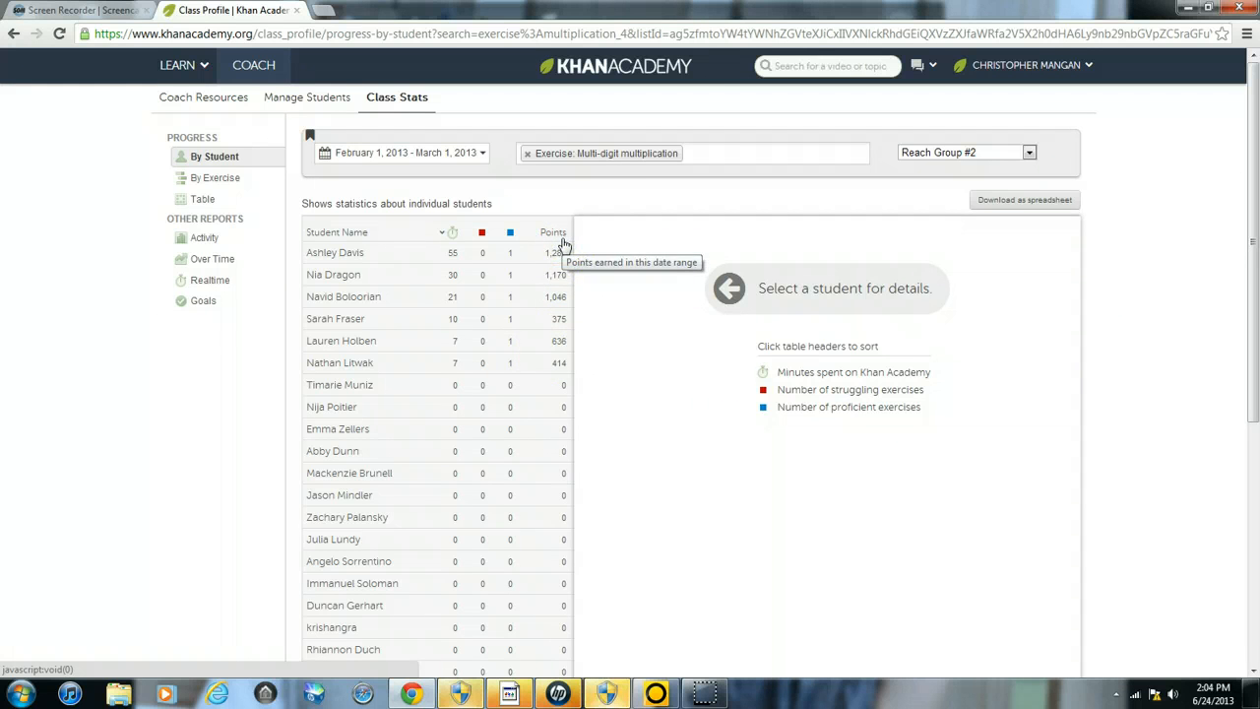
click(694, 154)
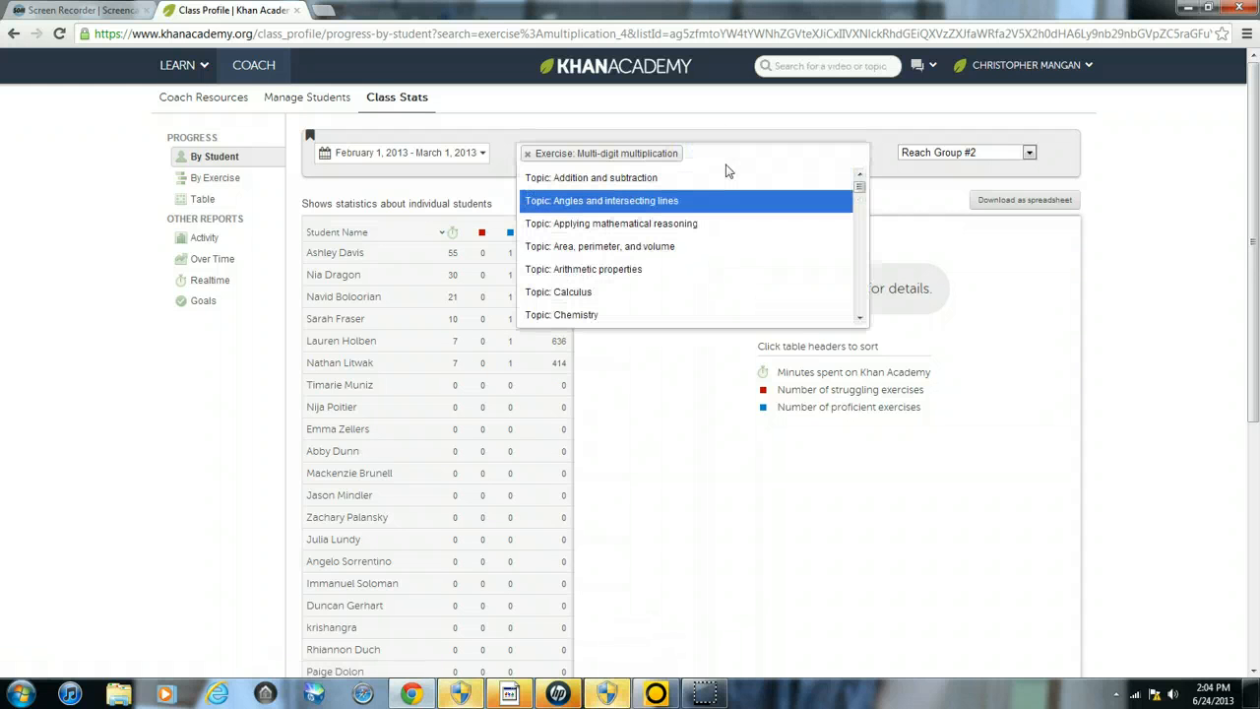
mouse_move(717, 209)
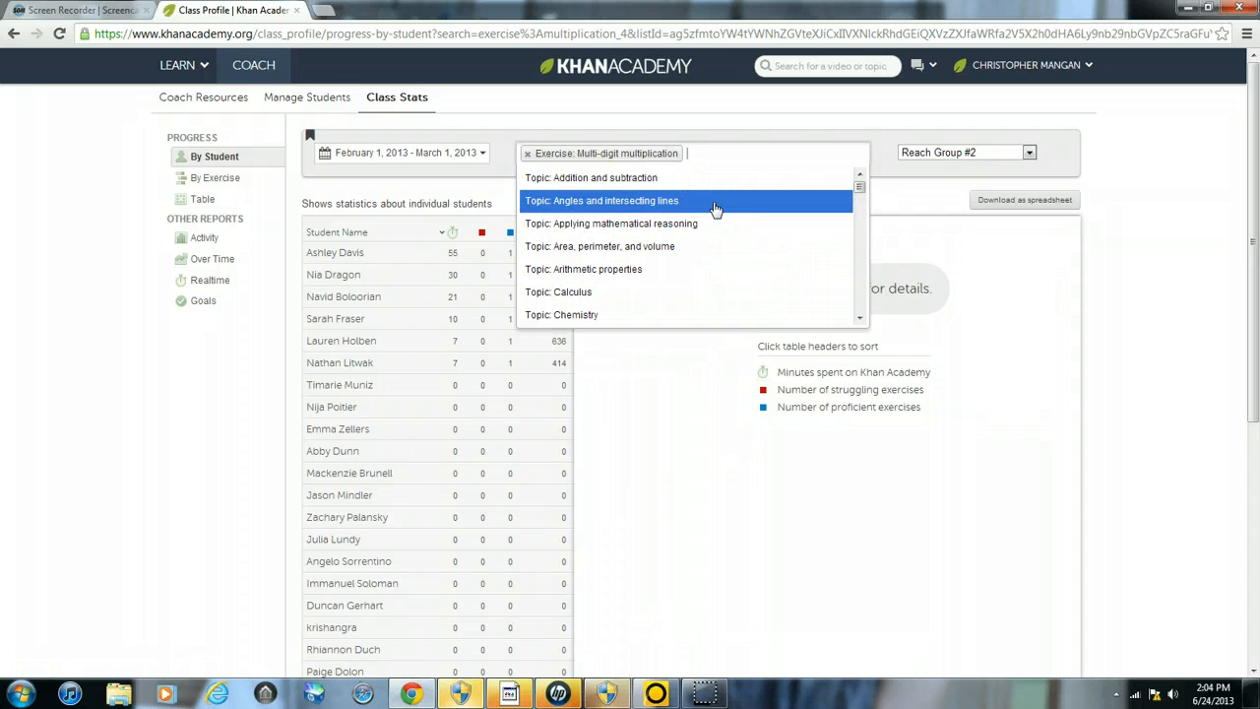
Add the Multiplication and division word problems exercise as a second filter via 'multiplic'
text(m)
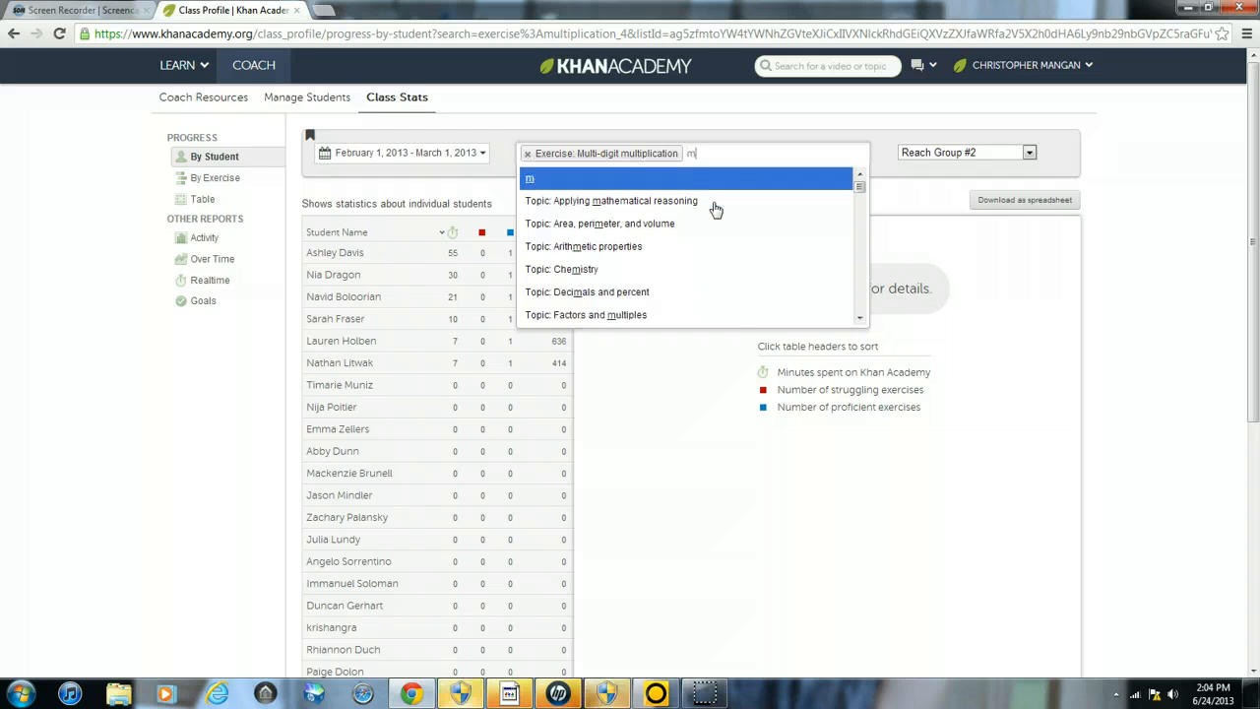
text(ultiplic)
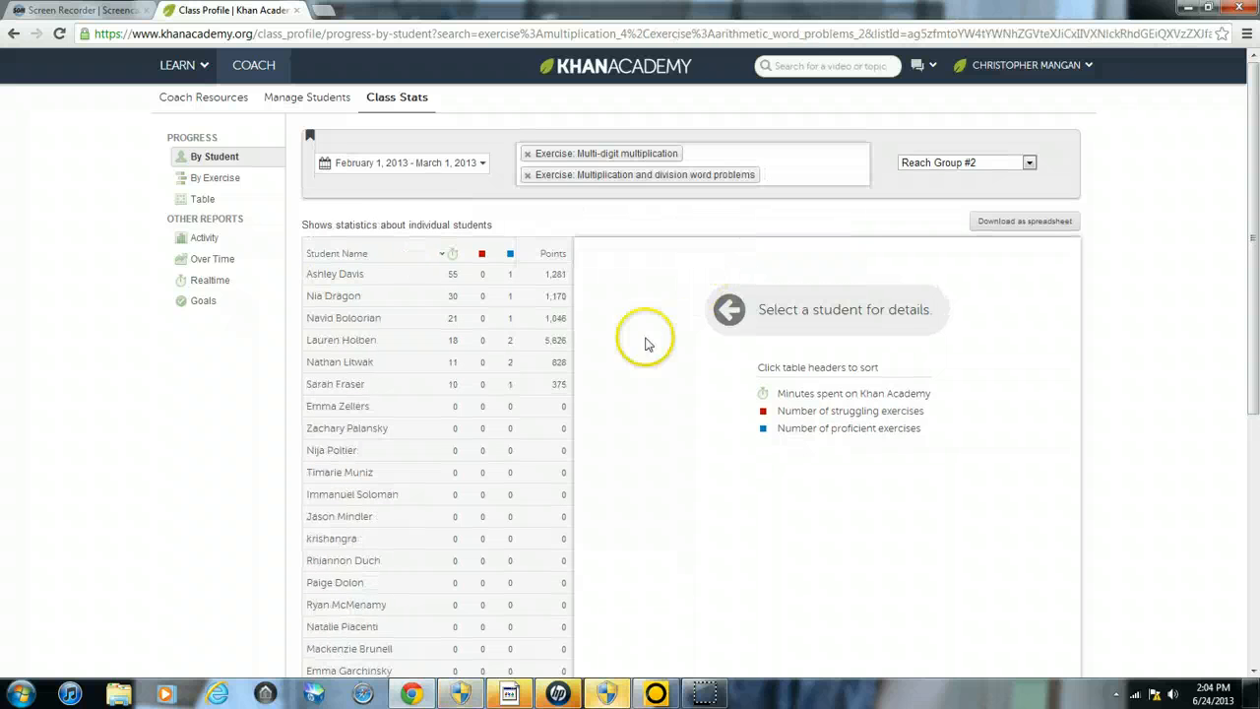
mouse_move(514, 311)
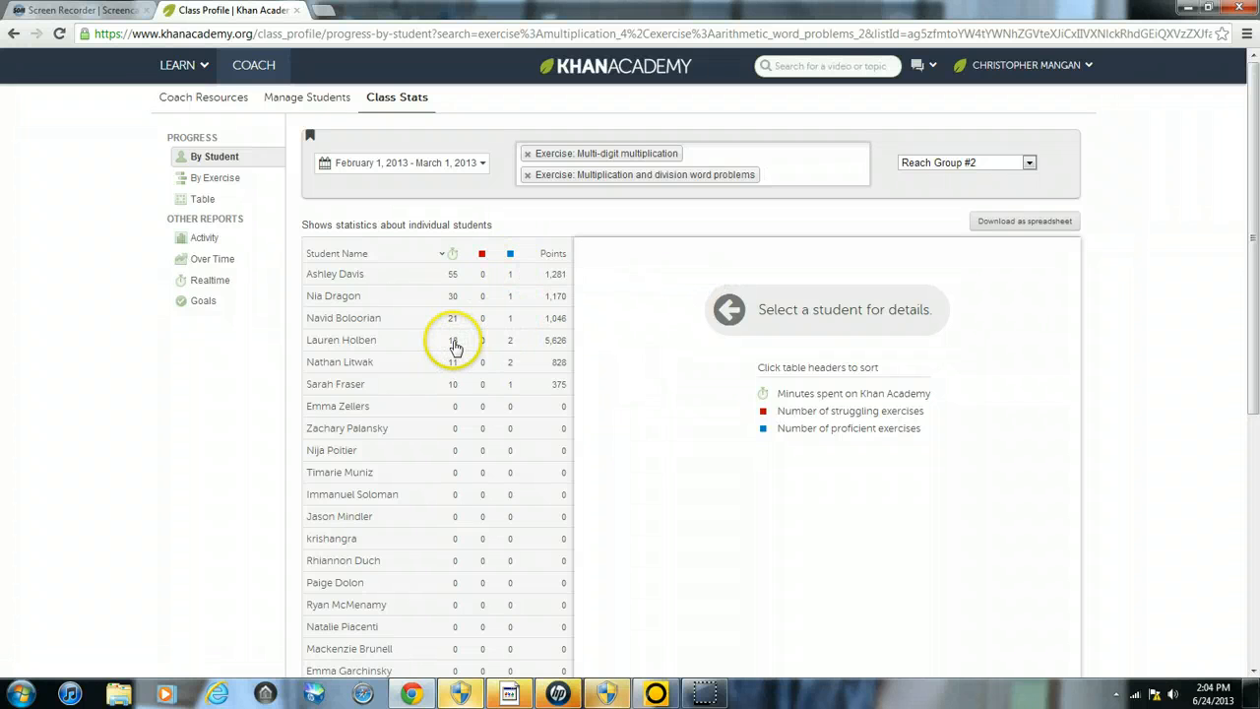
mouse_move(500, 350)
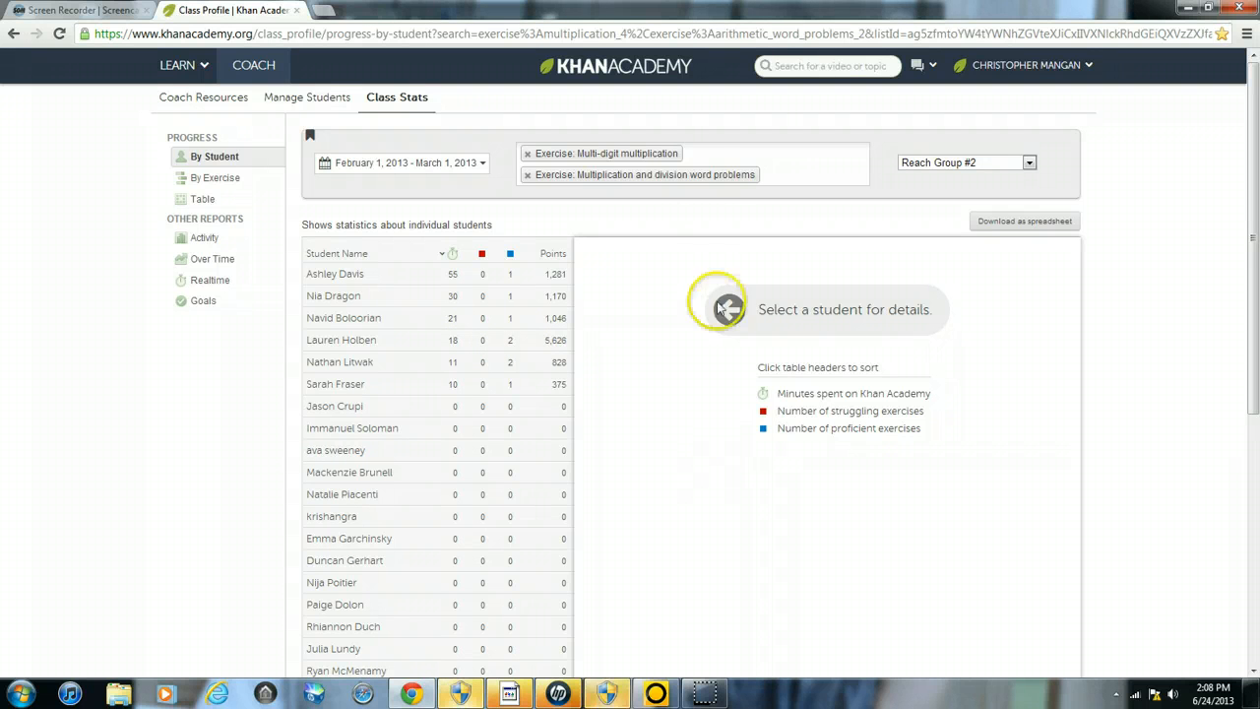
mouse_move(806, 168)
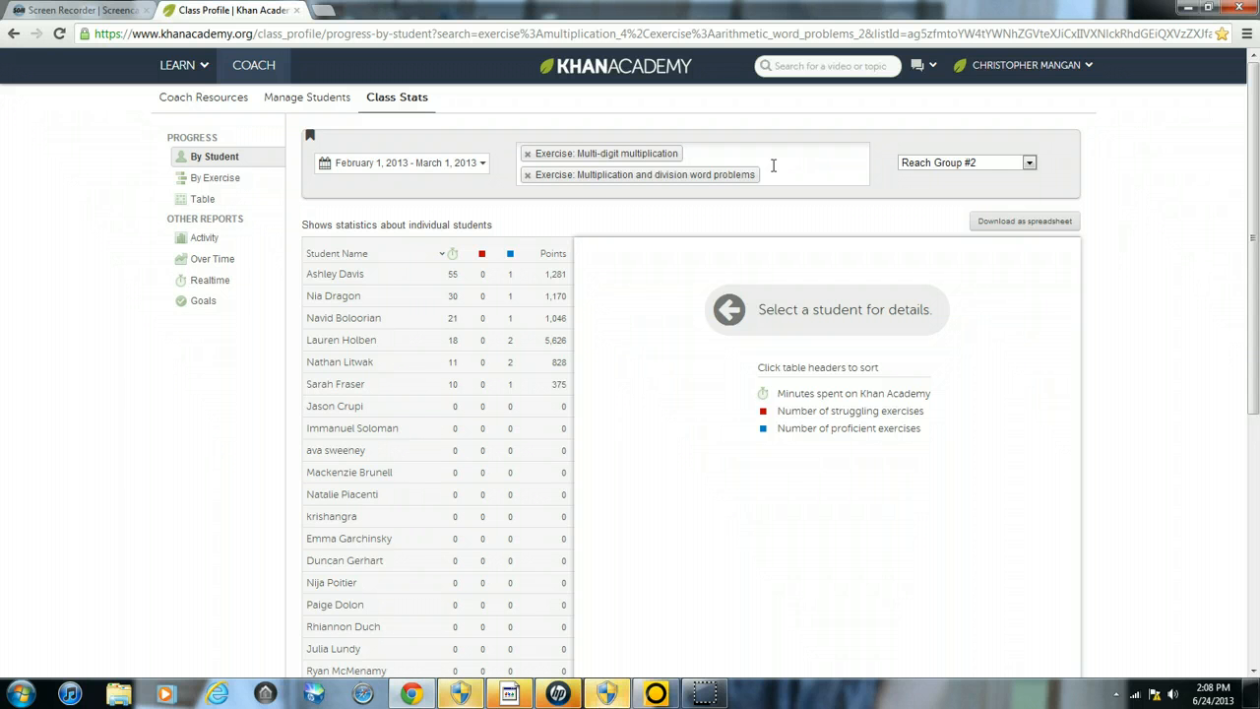
Bookmark the filtered report in Chrome, named to end with 'Academy Intervention Group #2'
click(1223, 33)
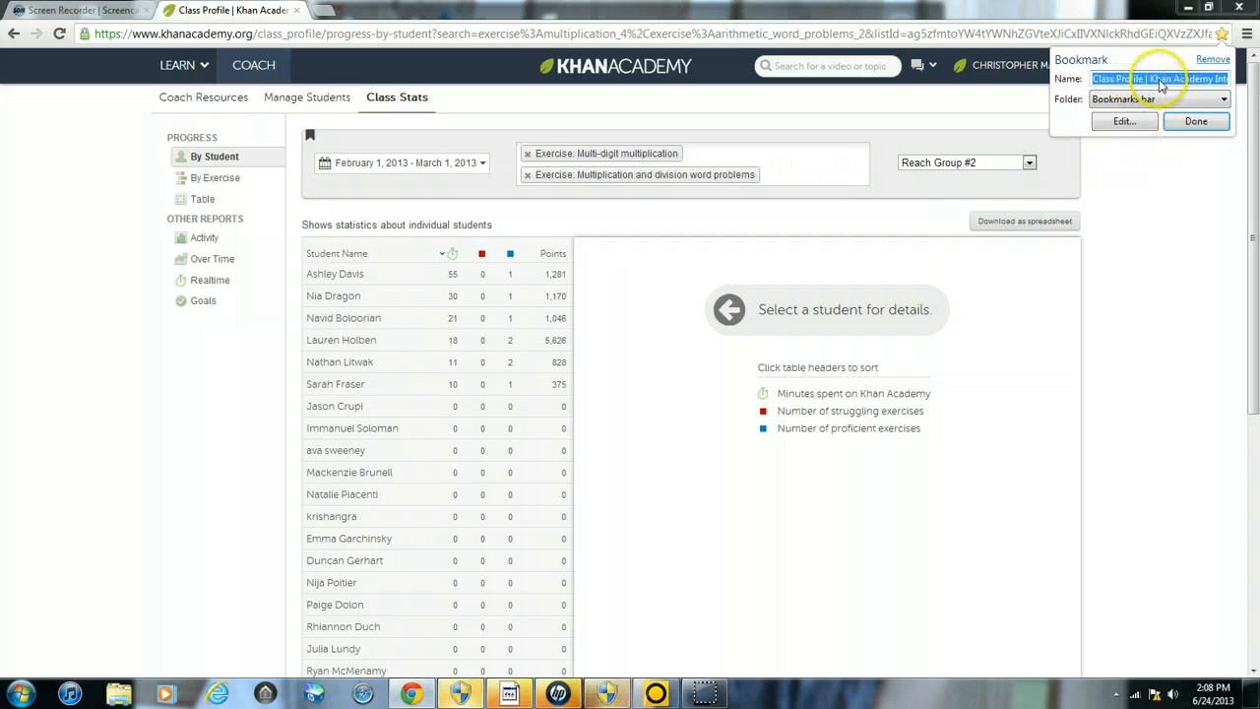
text(Academy Intervention Group #2)
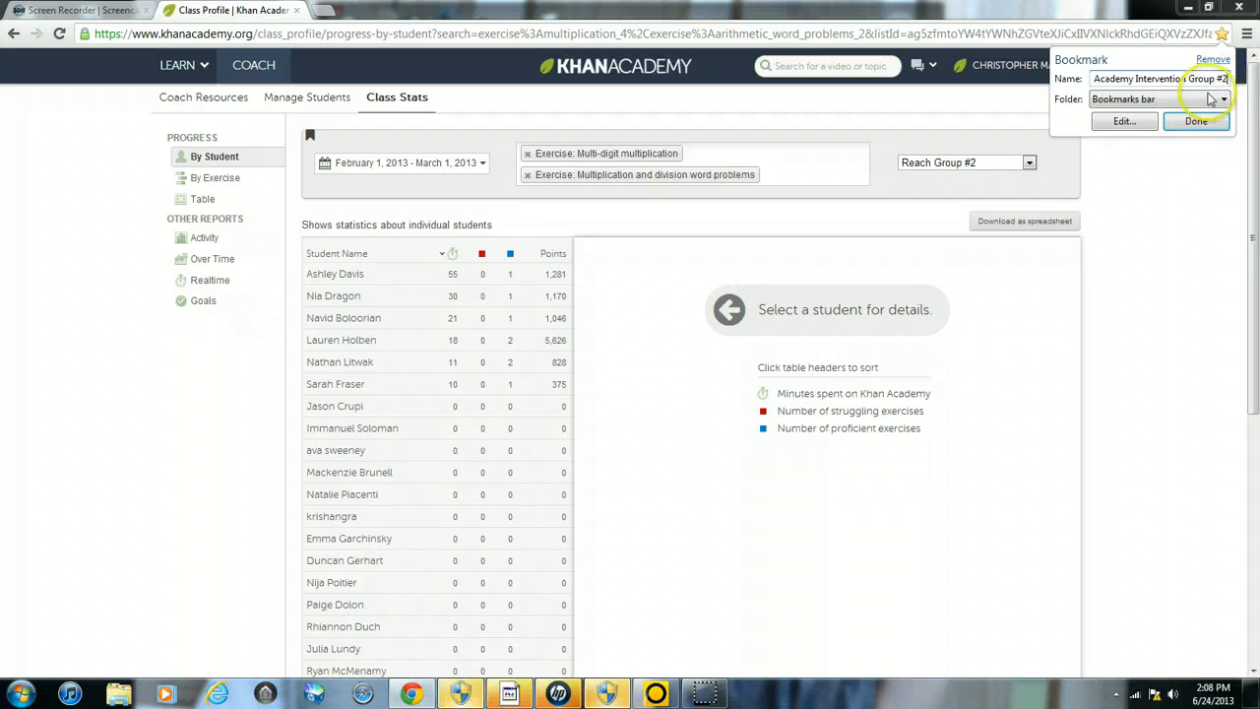
click(1197, 120)
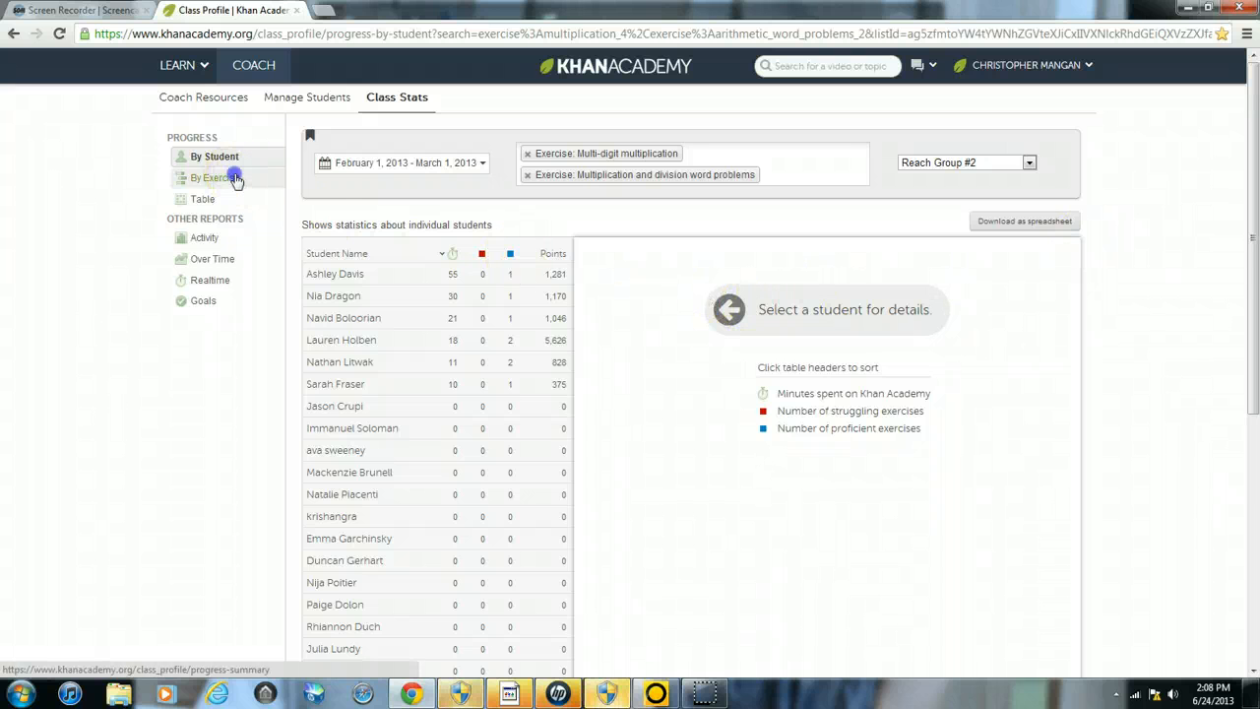
Leave for the by-exercise report, then reopen the filtered by-student report from the saved bookmark
click(217, 177)
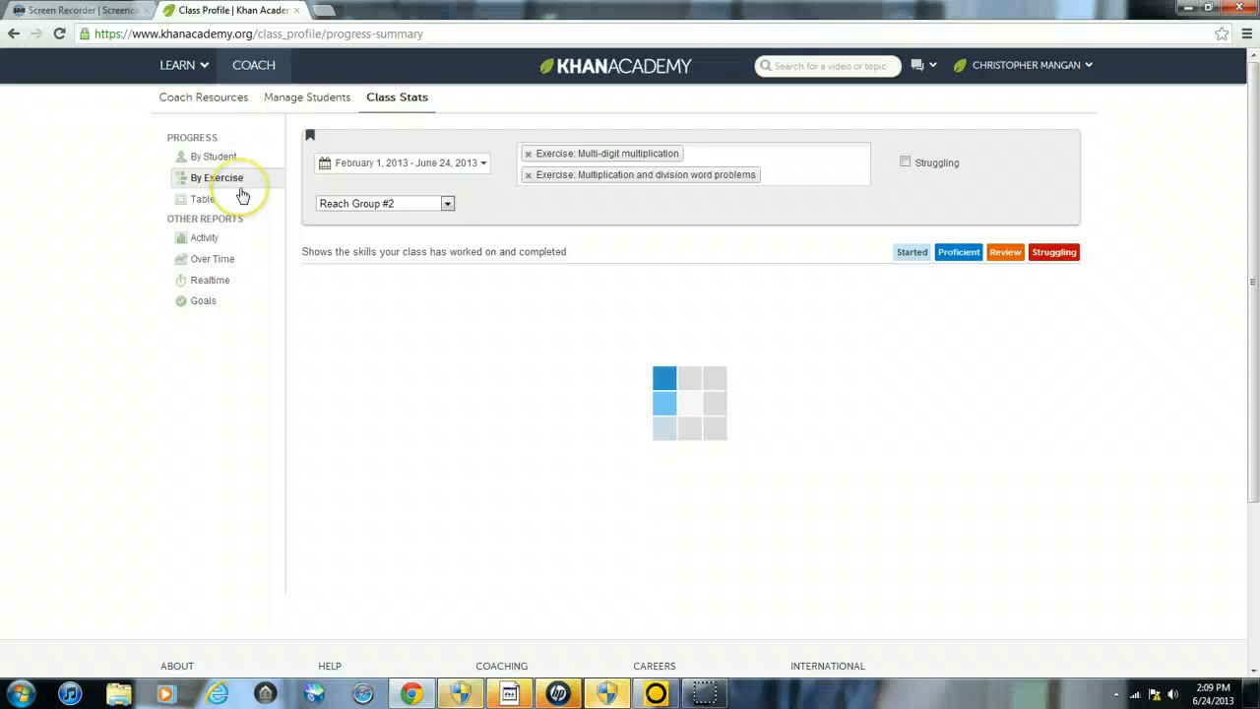
click(217, 177)
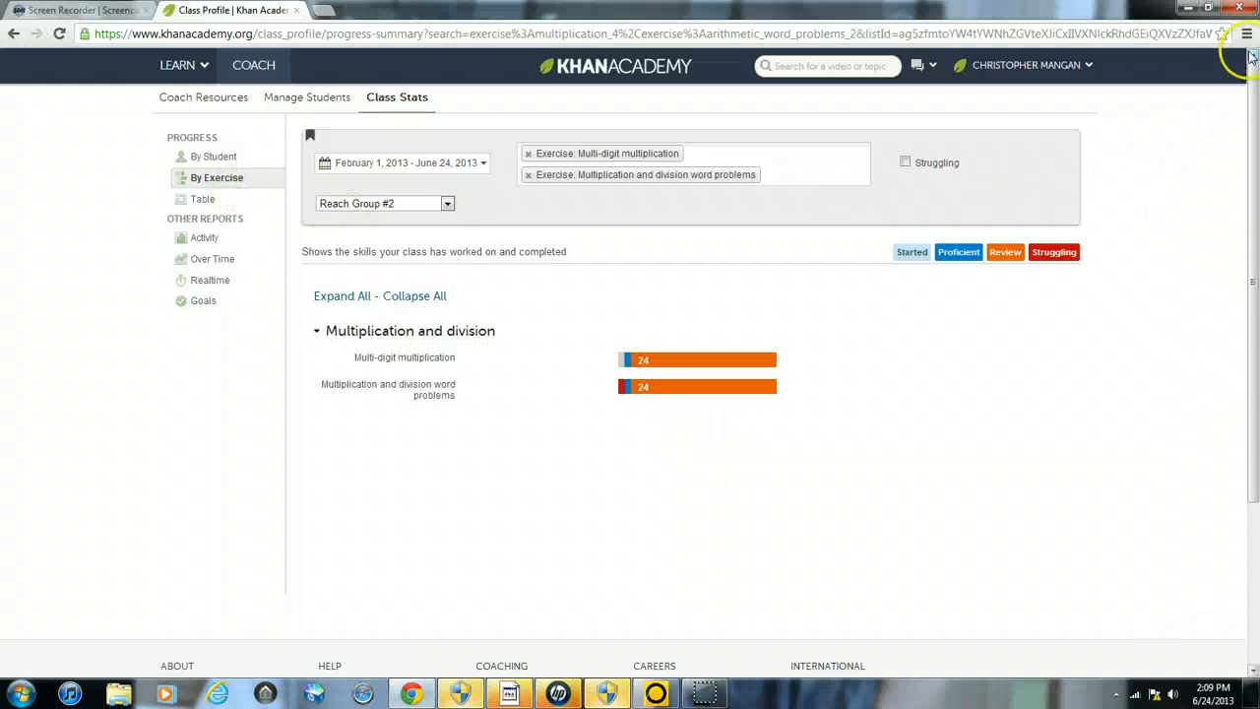
click(1249, 33)
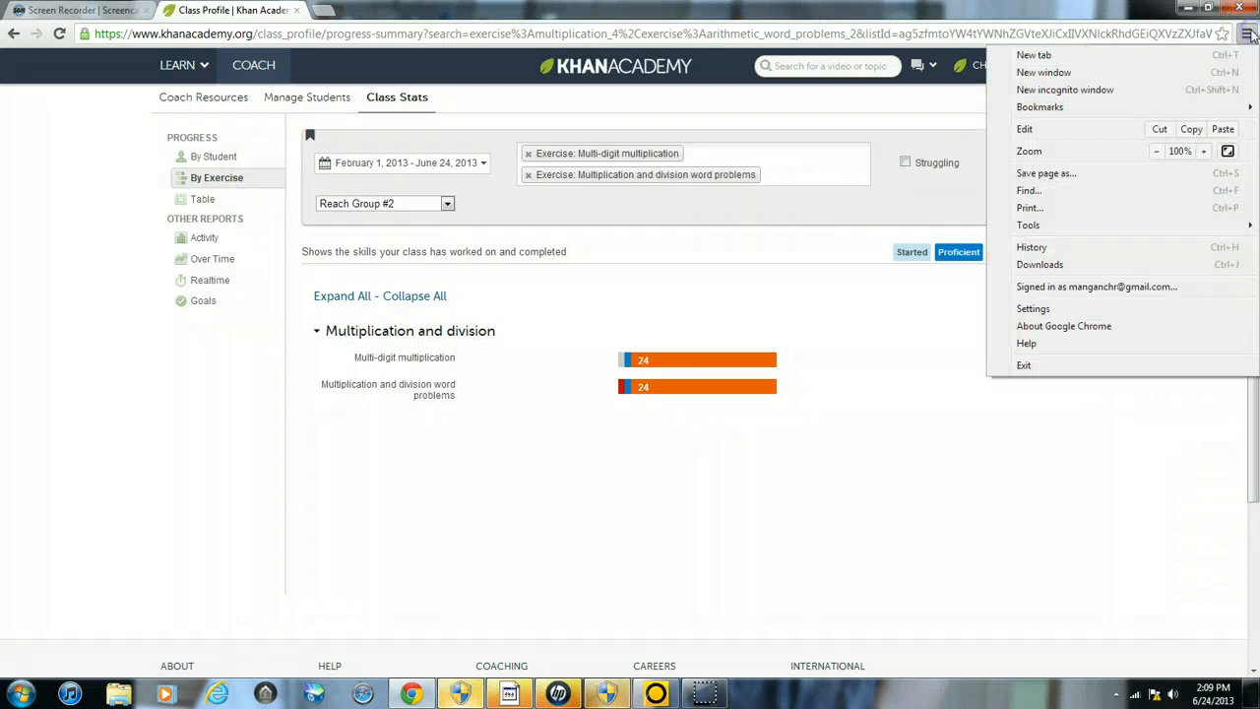
click(1040, 106)
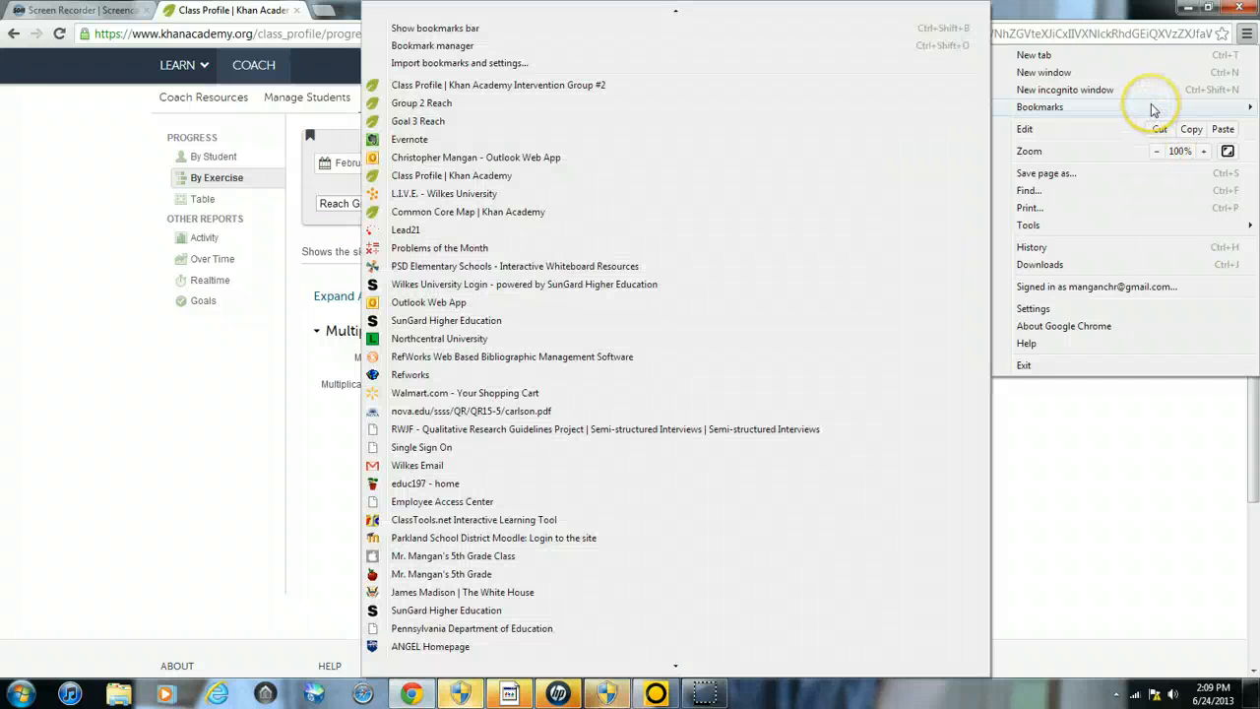
mouse_move(581, 85)
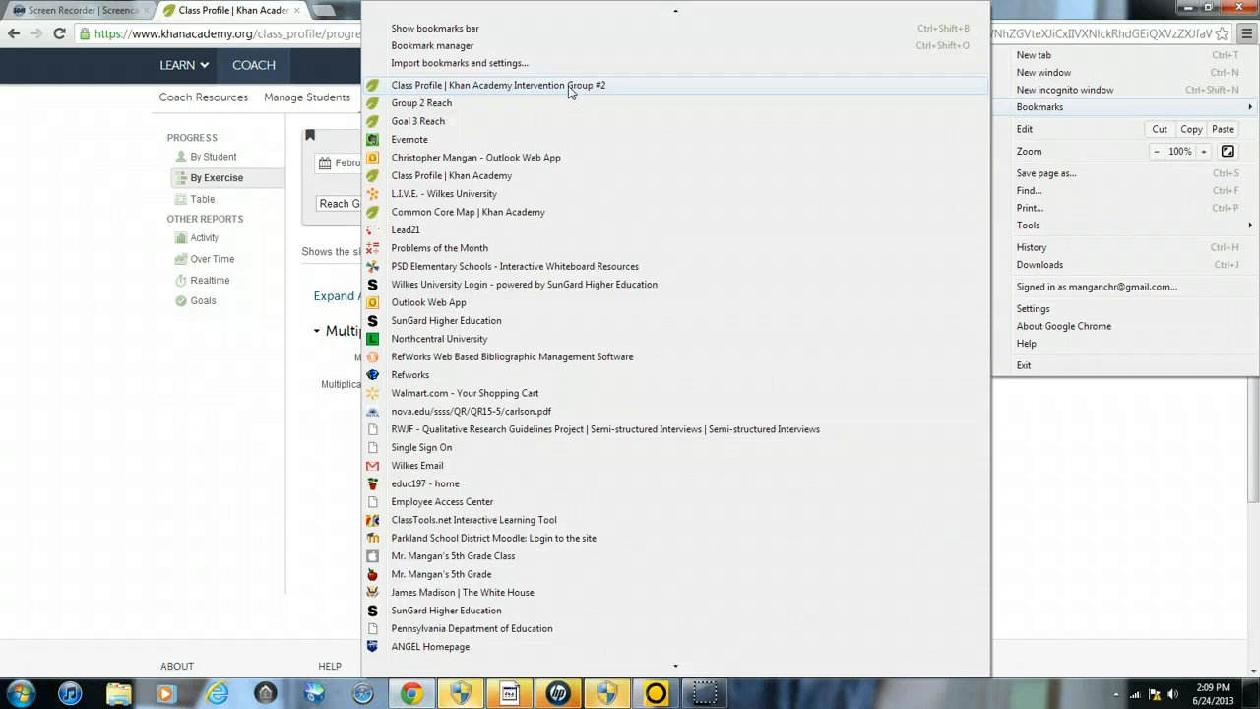
click(500, 85)
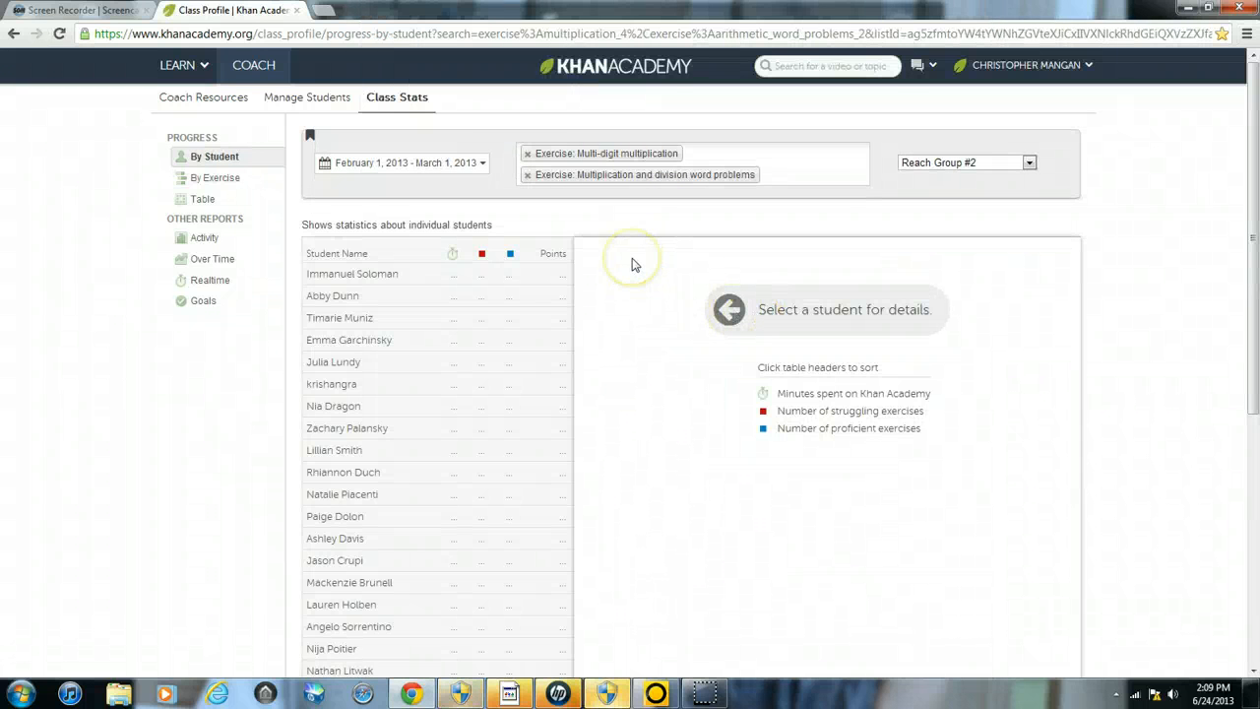
Sort the filtered table by student name and download it as the Khan Academy Student Report spreadsheet
click(337, 252)
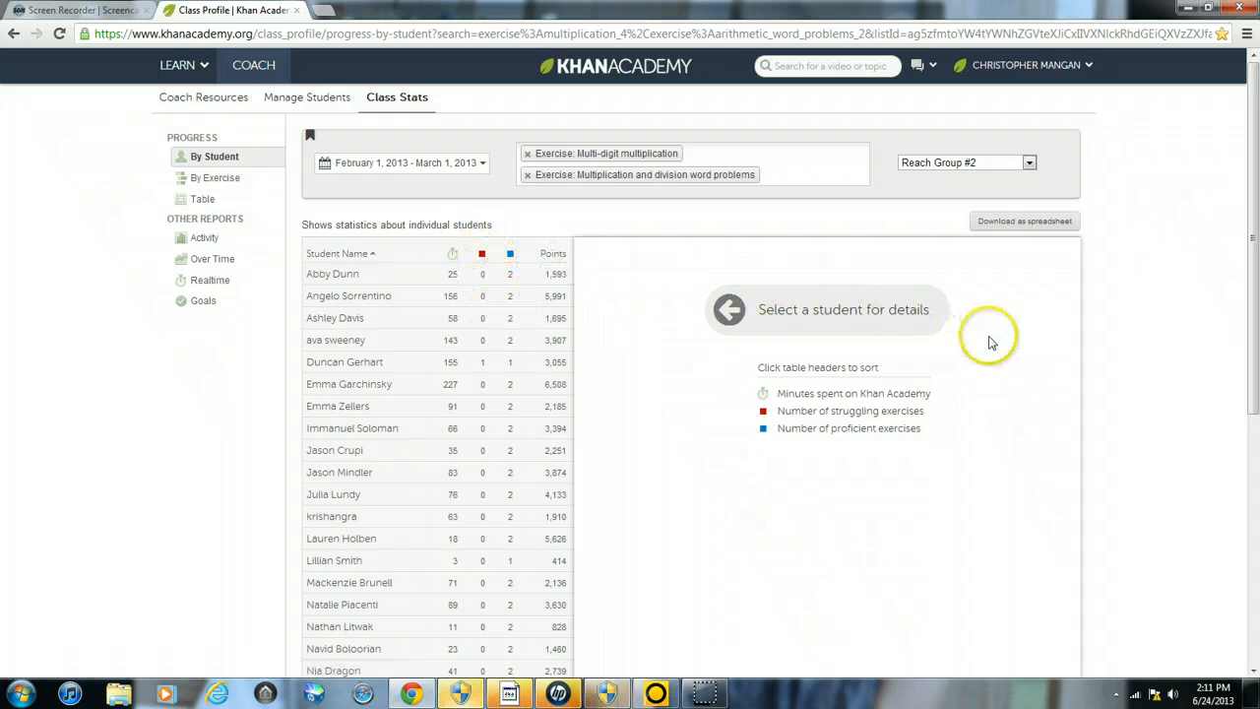
click(1024, 221)
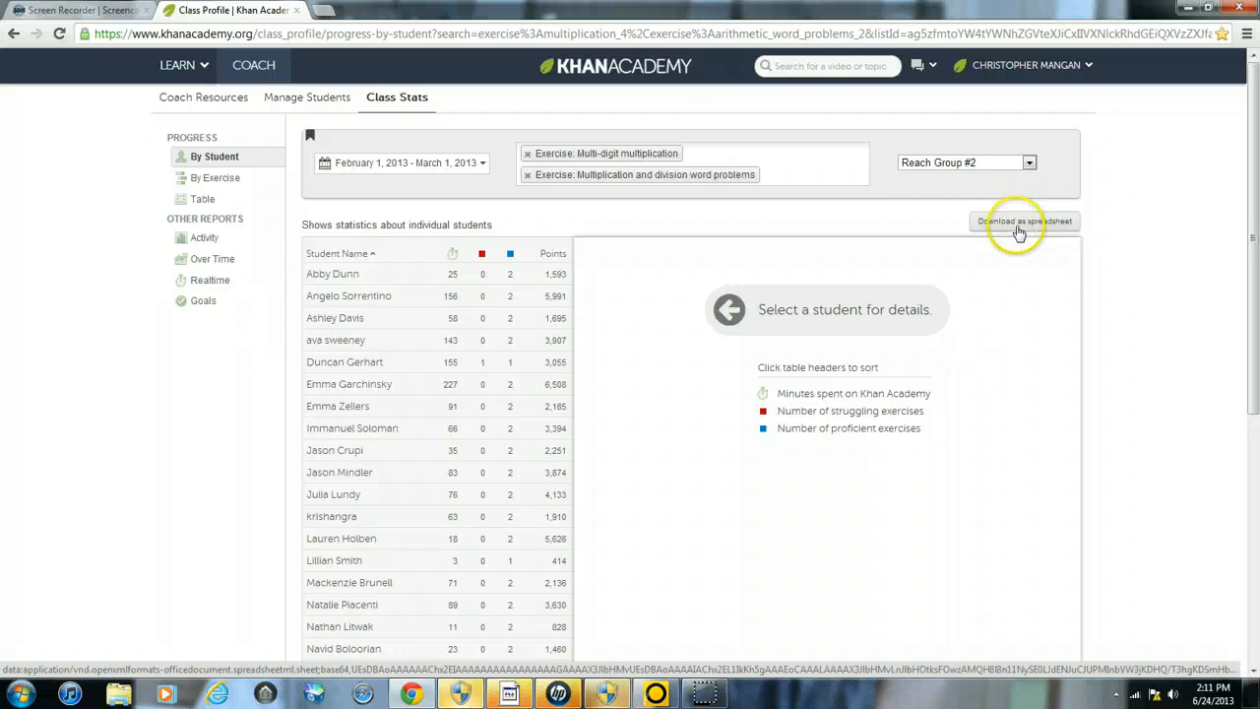
click(1024, 220)
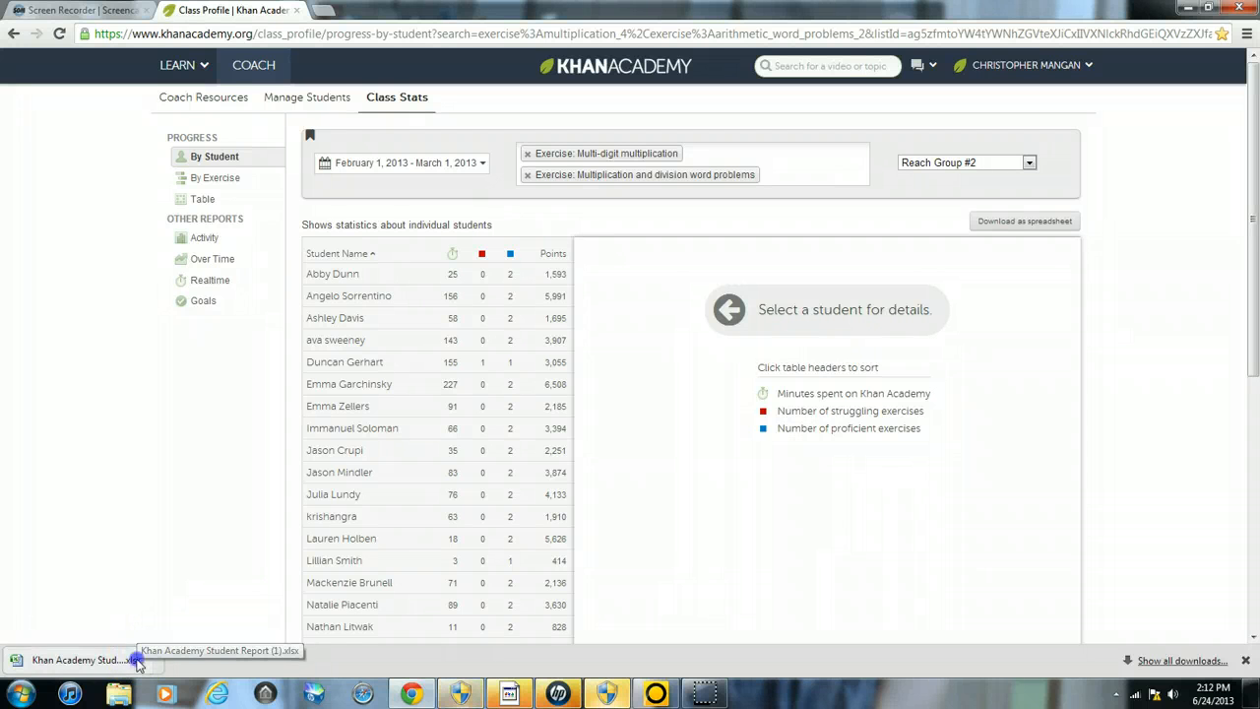
Open the downloaded Khan Academy Student Report (1) in Excel and view its Summary sheet
click(79, 660)
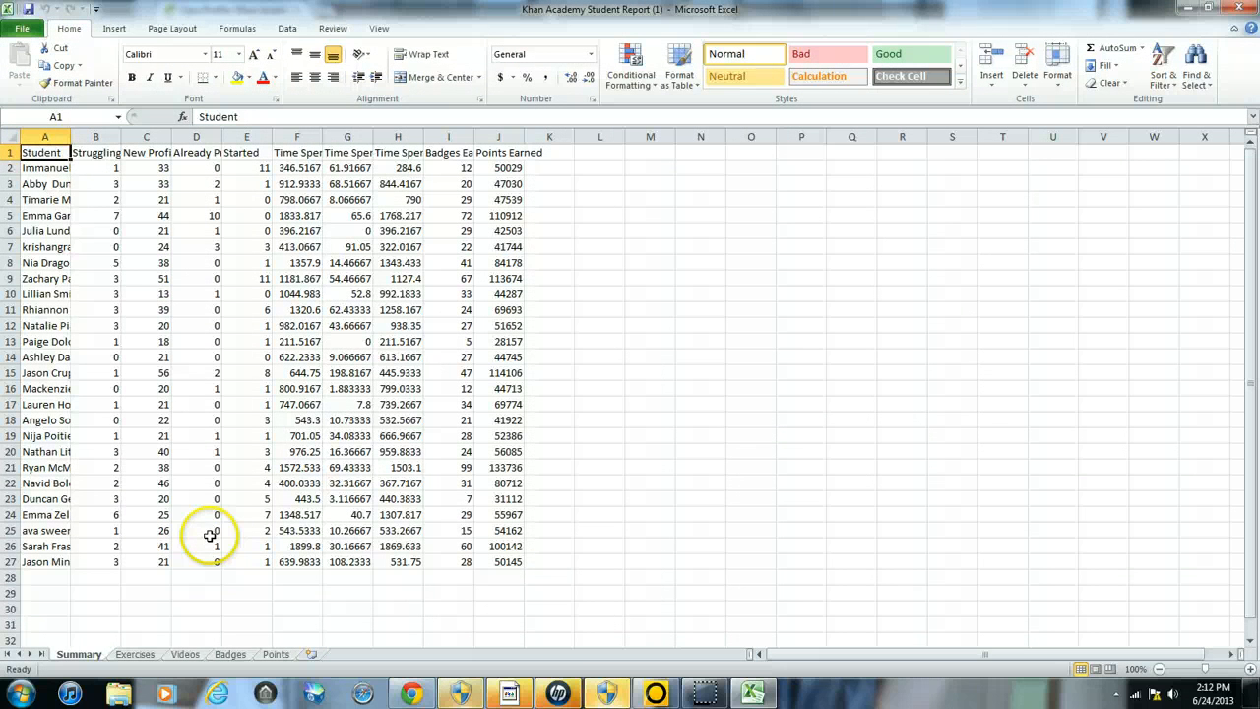
mouse_move(540, 177)
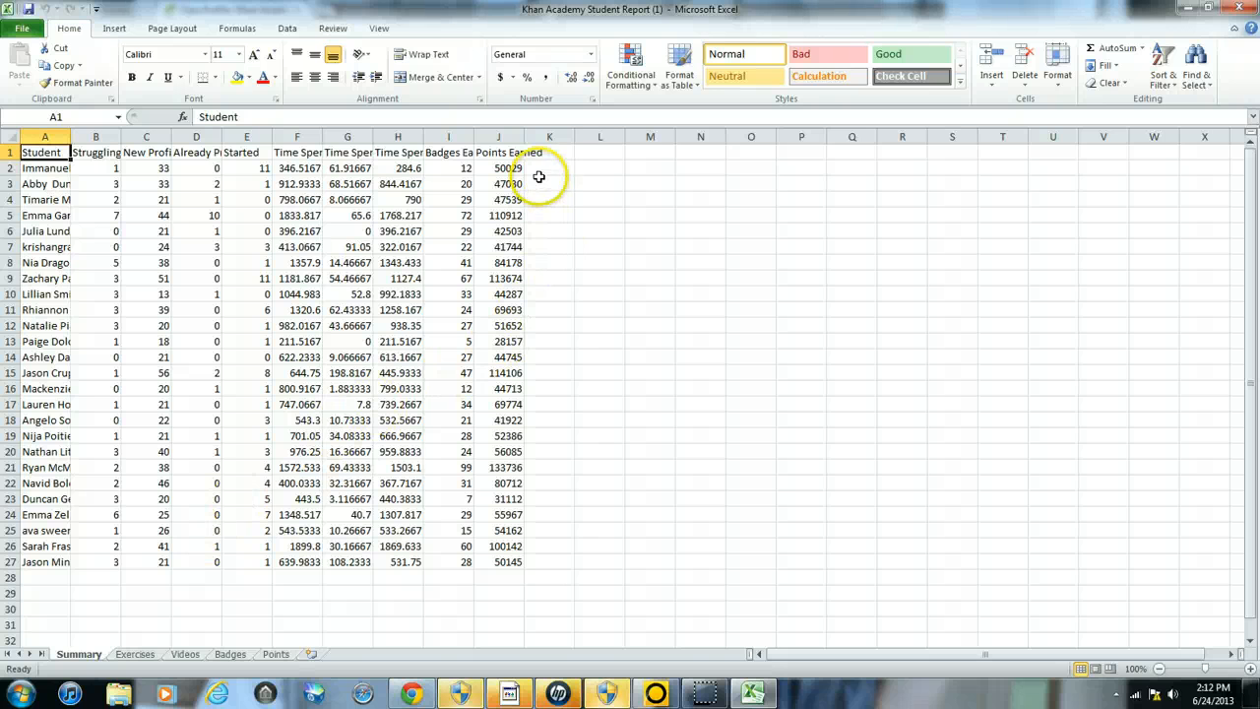
mouse_move(552, 321)
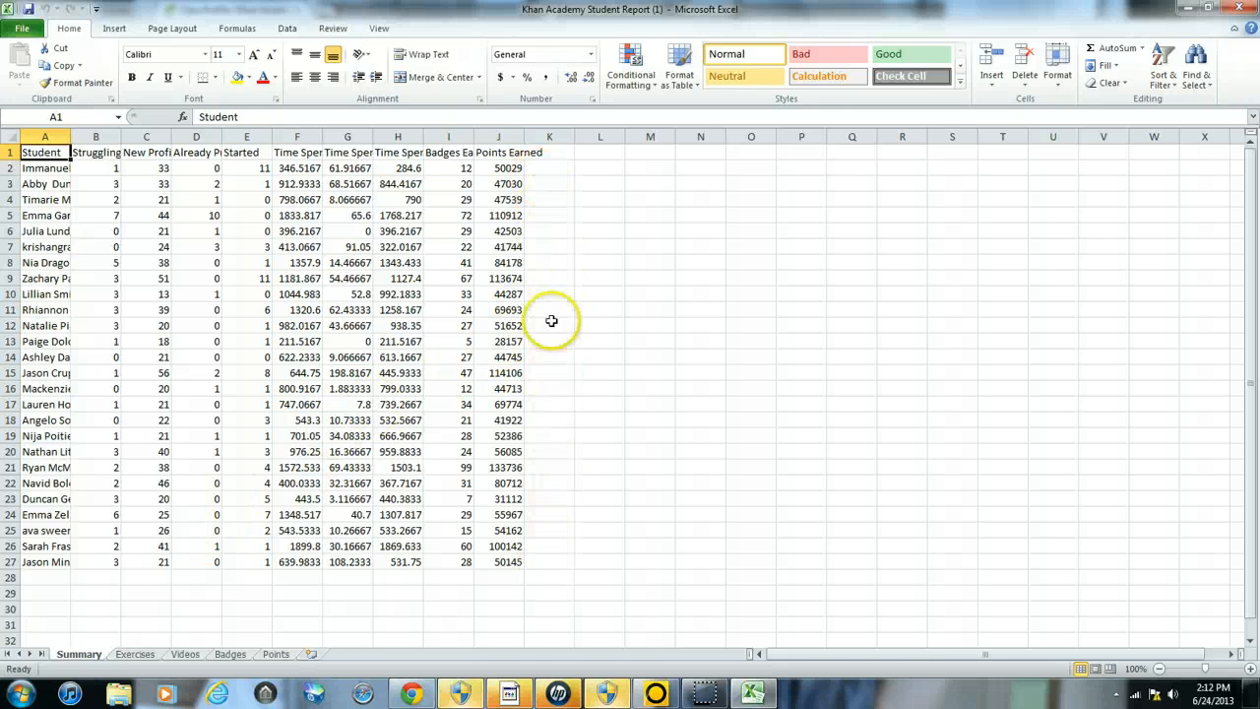
mouse_move(555, 197)
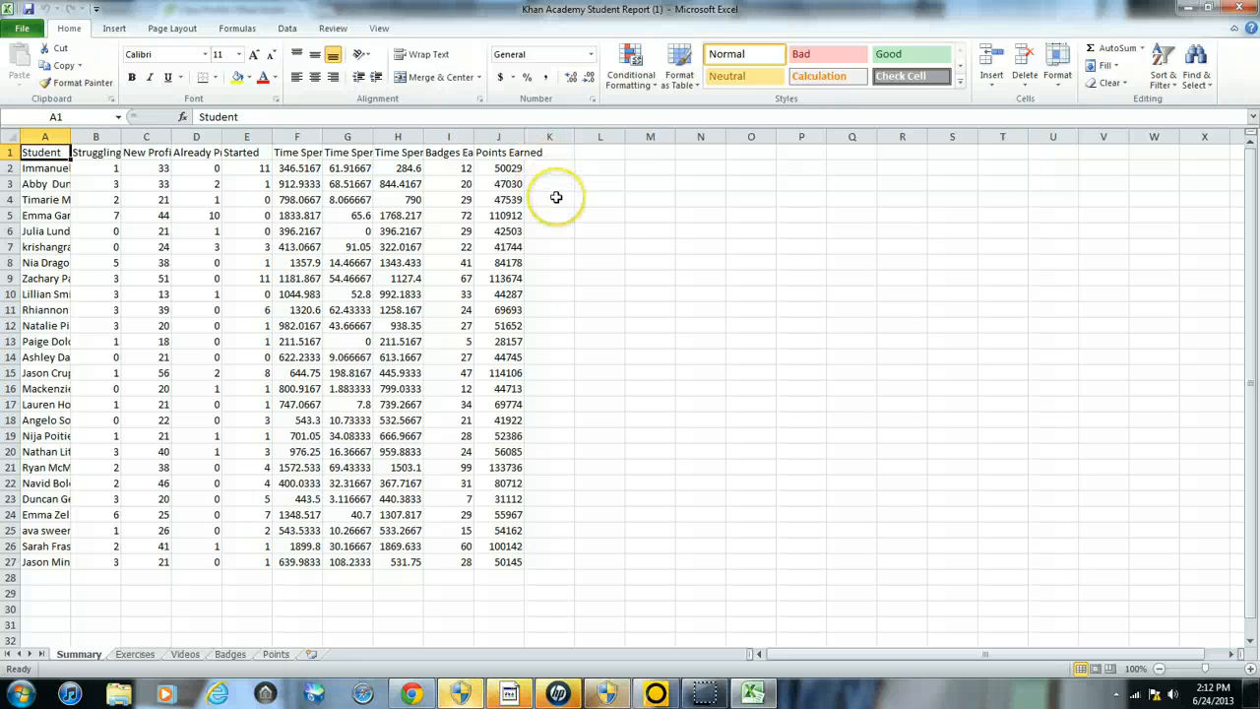
click(174, 28)
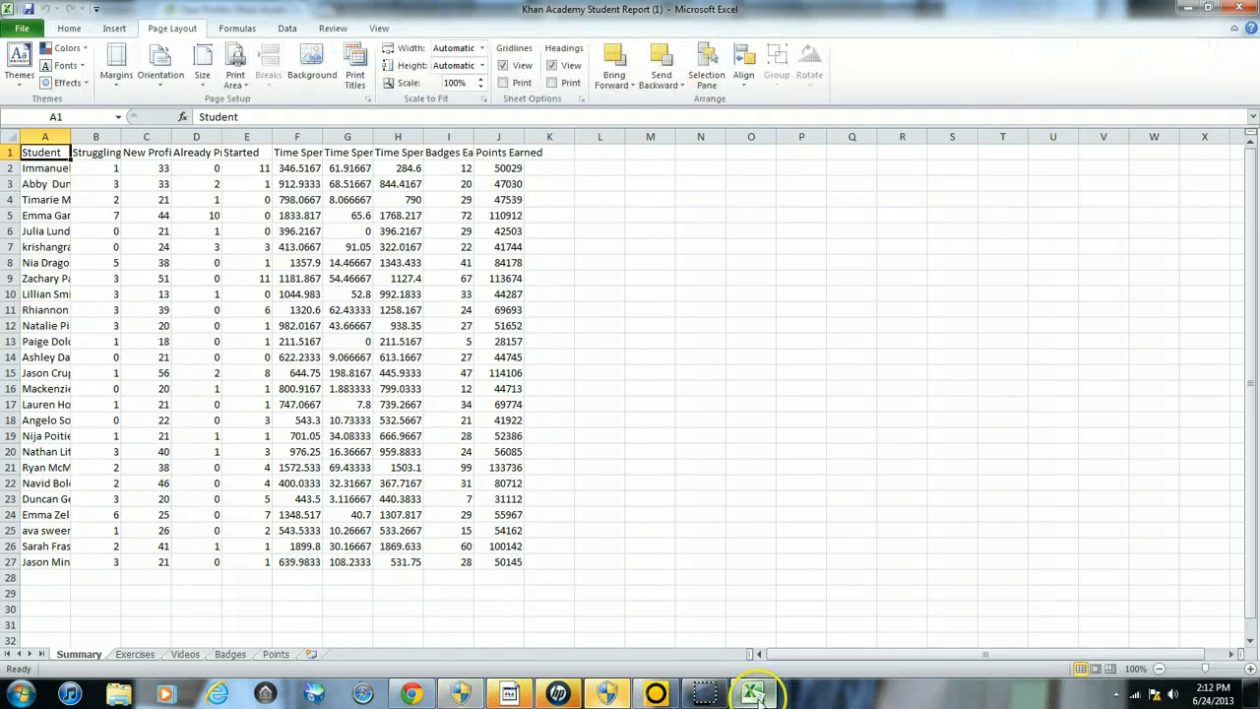